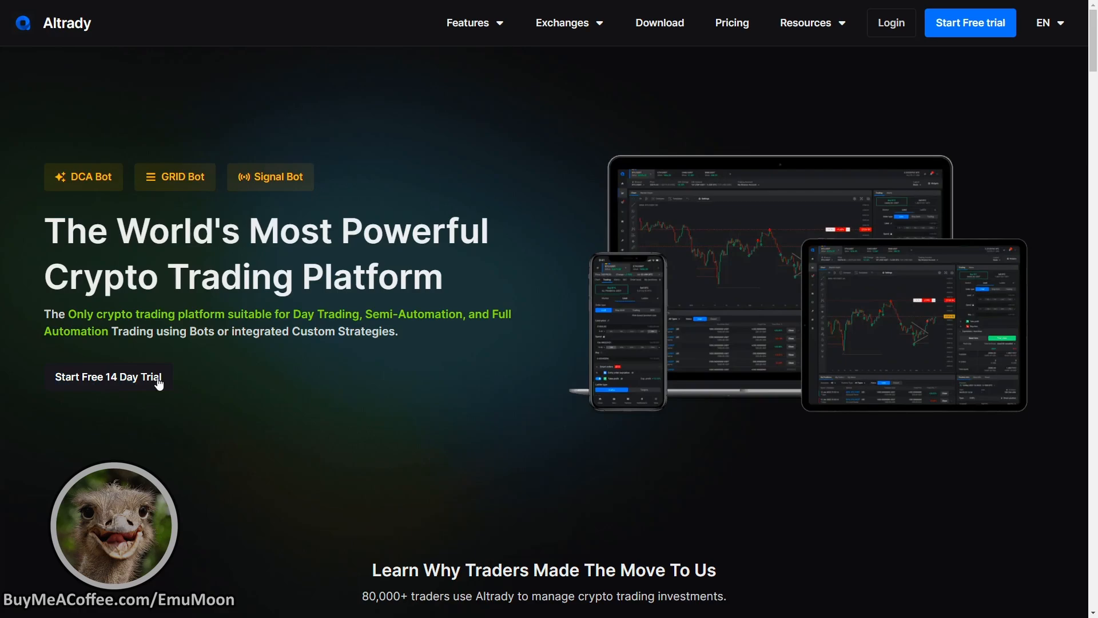
From the Altrady dashboard's Bots page, start creating a new Signal bot
click(108, 376)
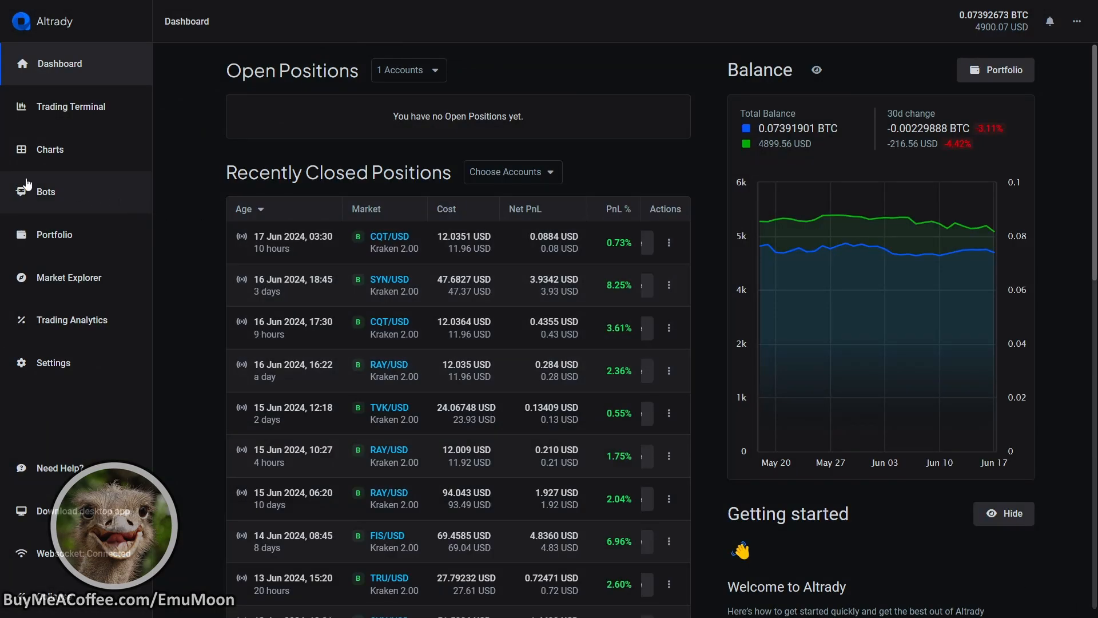
click(46, 191)
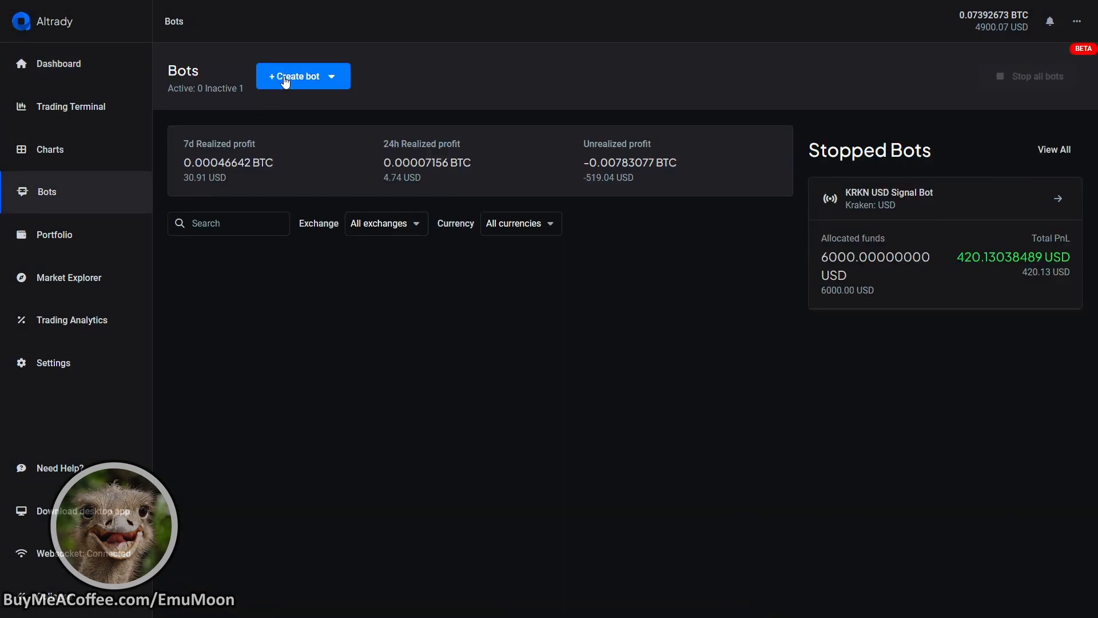
click(298, 75)
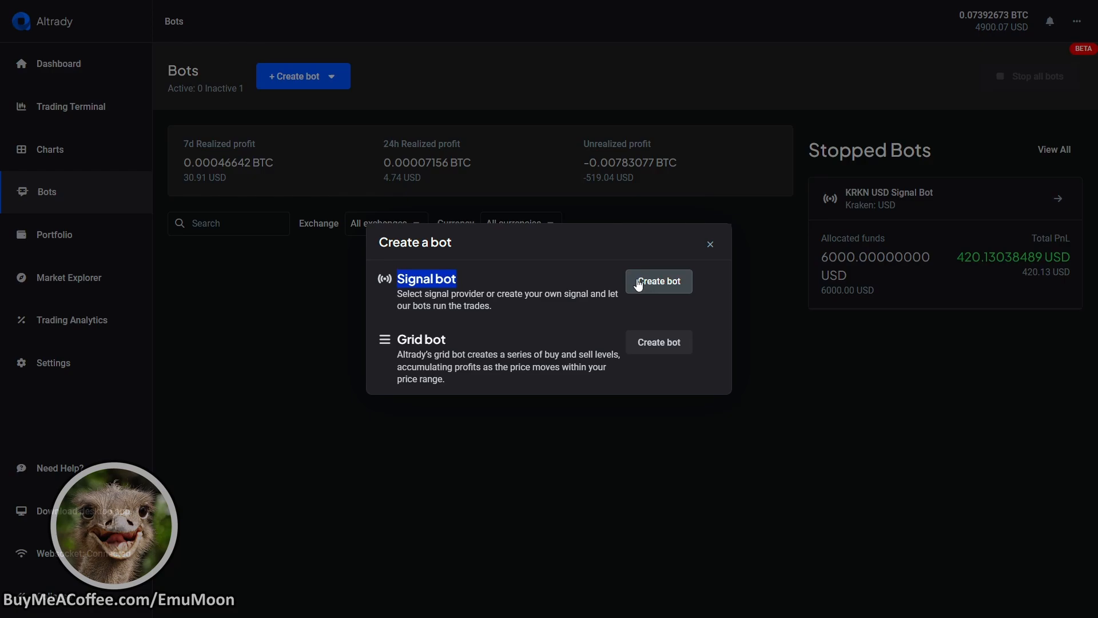
mouse_move(657, 282)
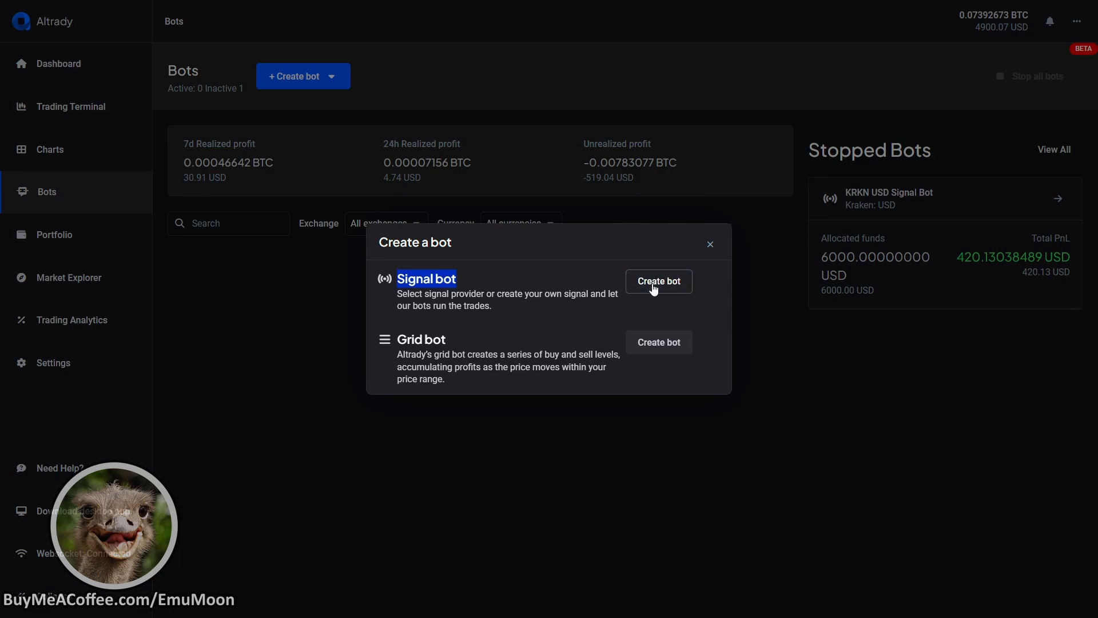
click(658, 281)
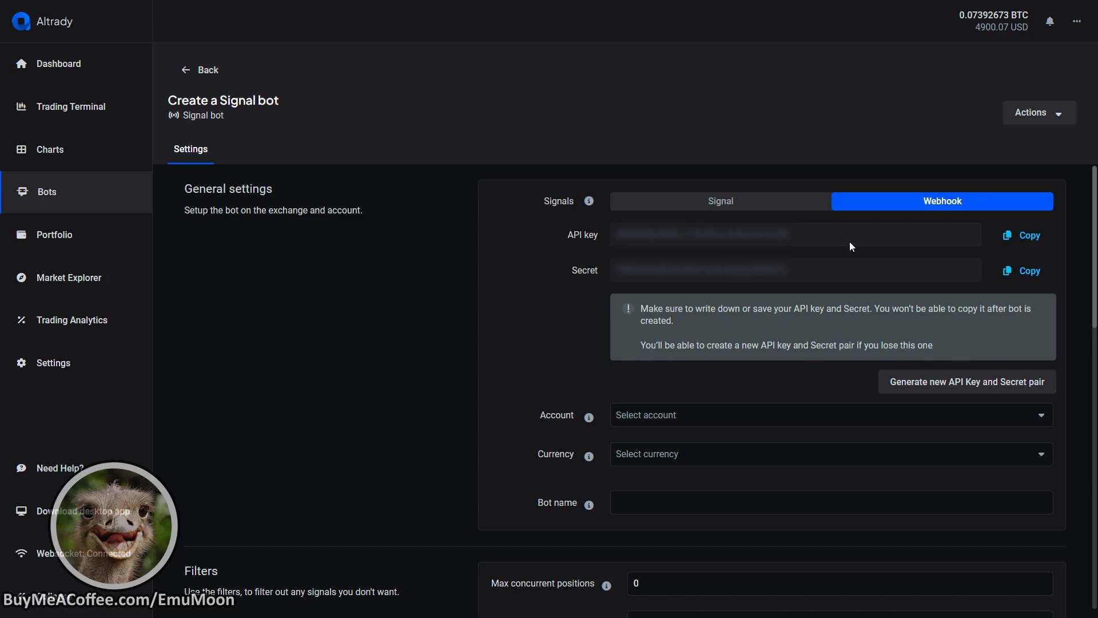
Use the Binance Paper account in USDT, keep the bot name, and allow 100 concurrent positions with 10 per market
scroll(down, 3)
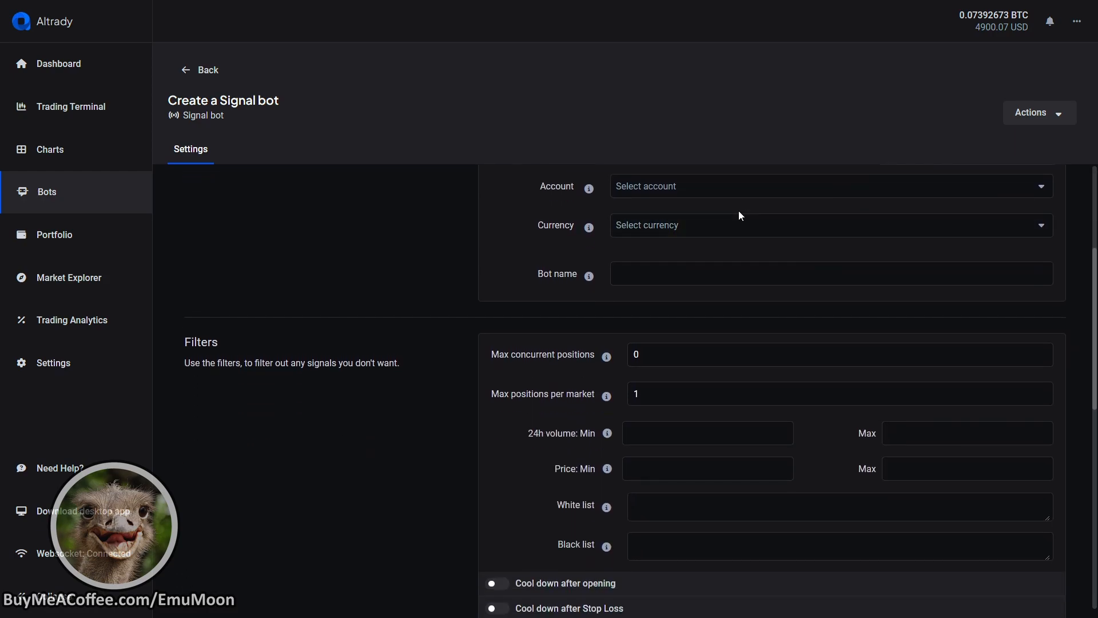
click(829, 185)
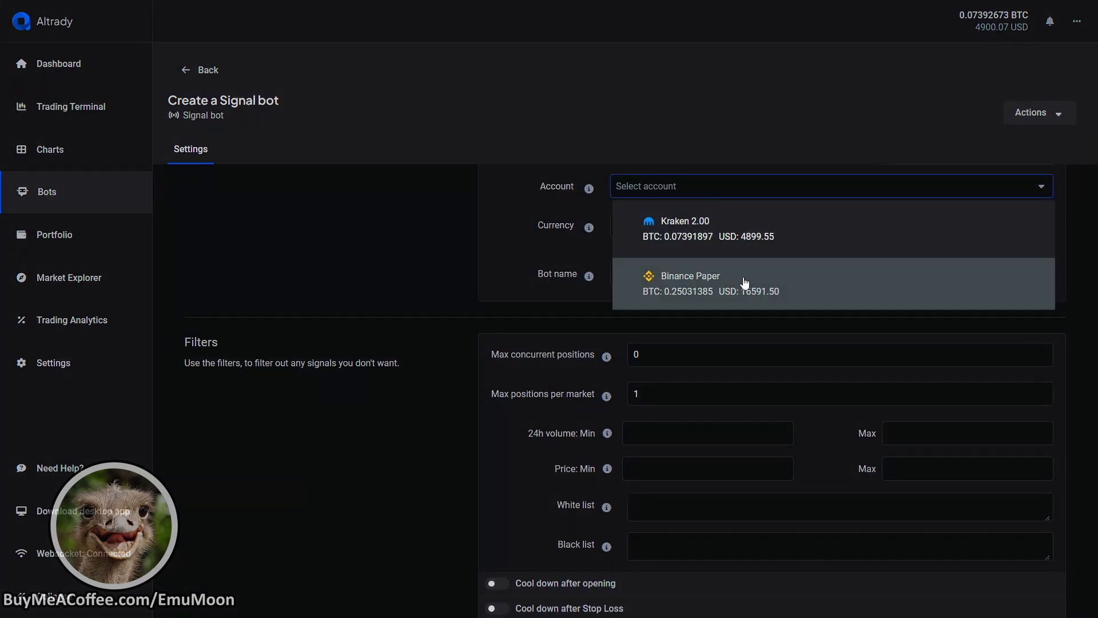
click(691, 282)
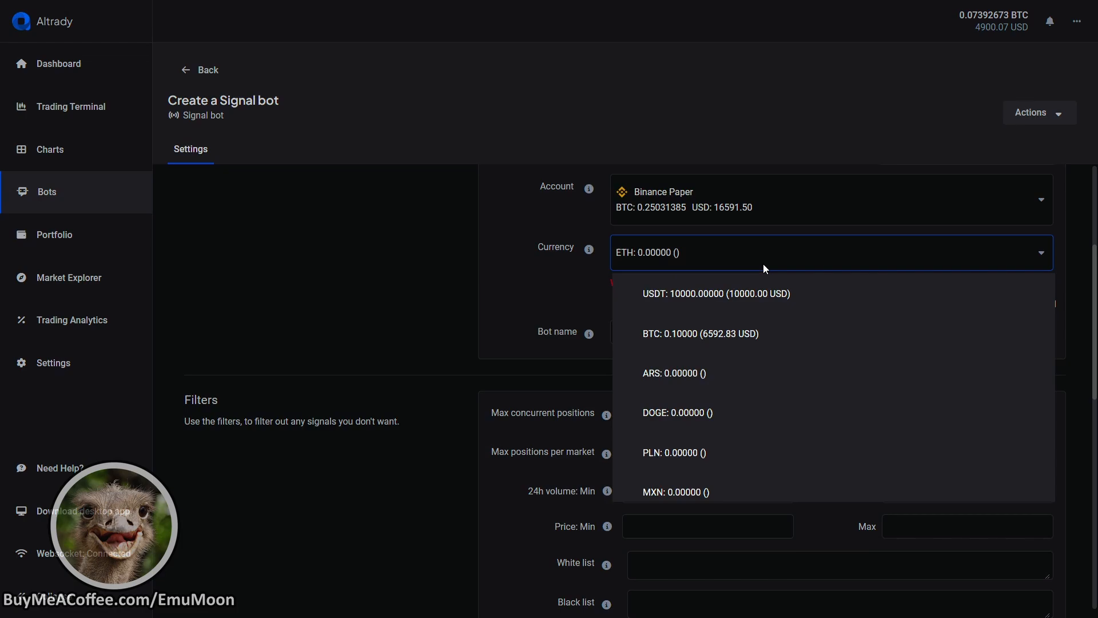
click(715, 294)
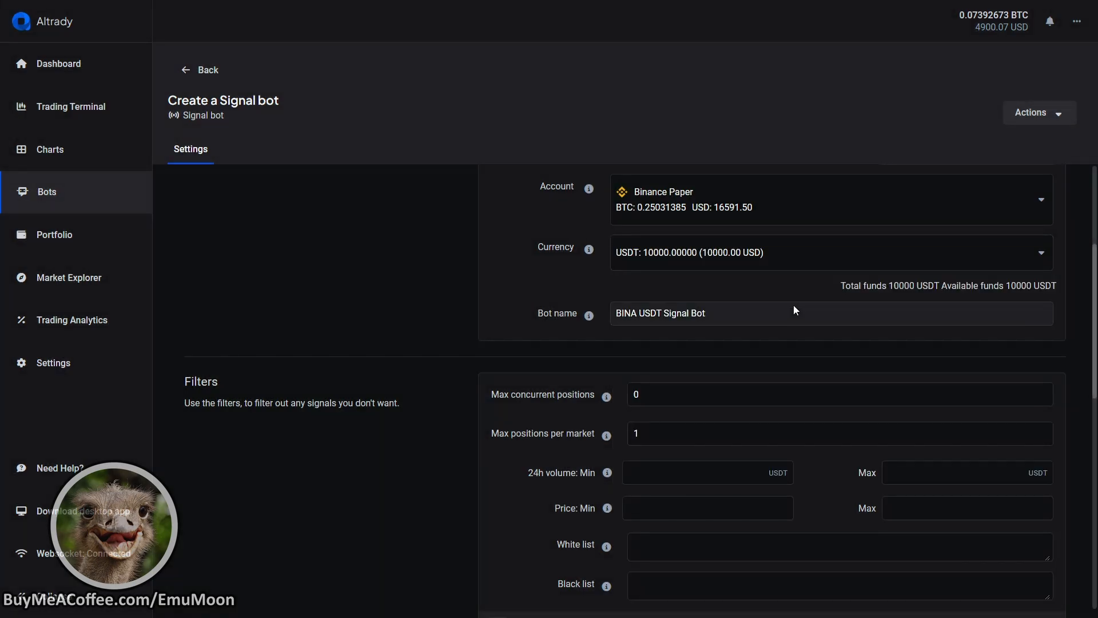
triple_click(659, 314)
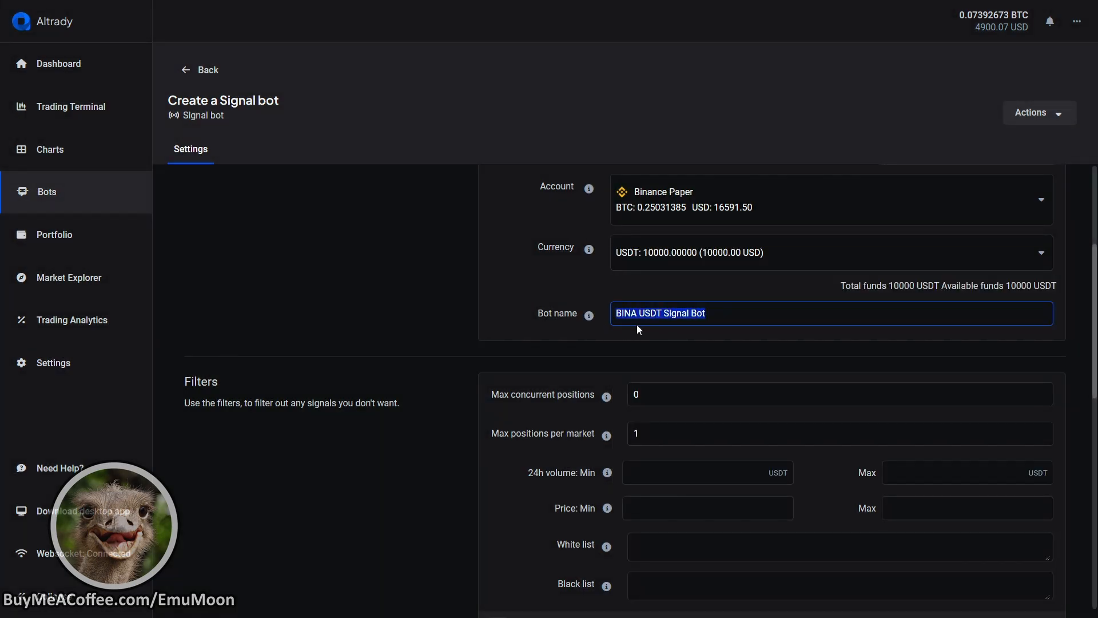
scroll(down, 3)
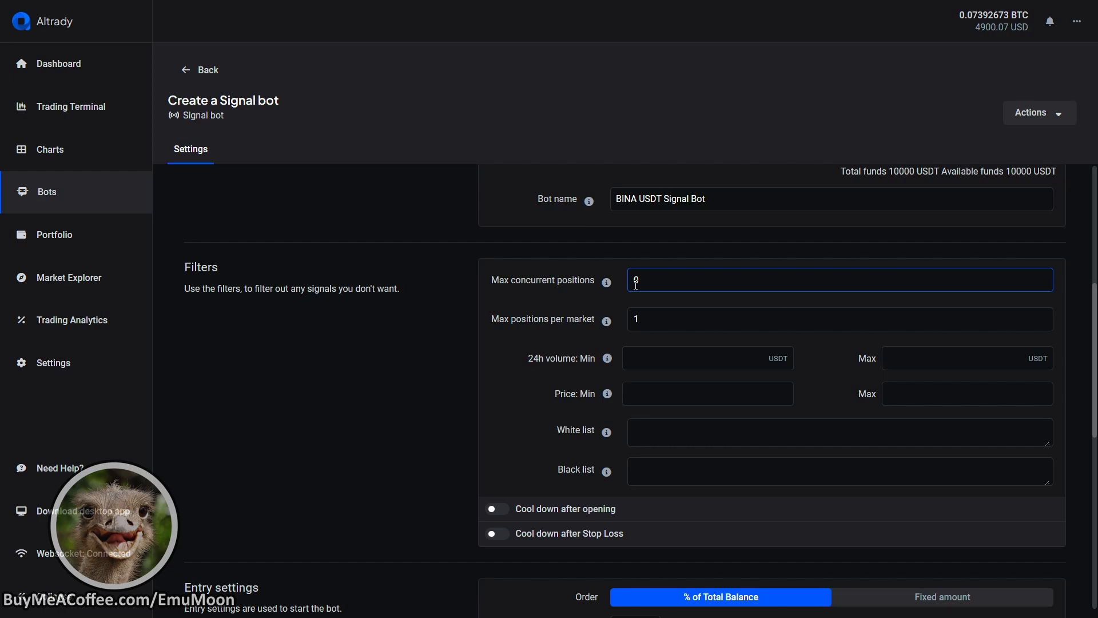
text(100)
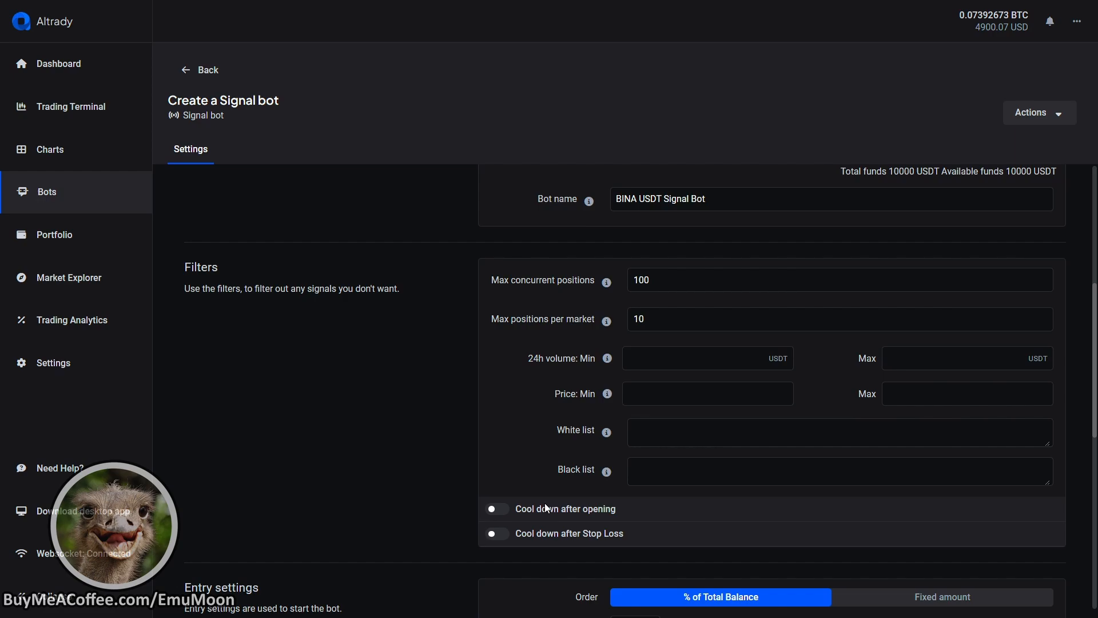
Set a fixed 20 USDT initial order size with signal-based take profit and save the bot
scroll(down, 3)
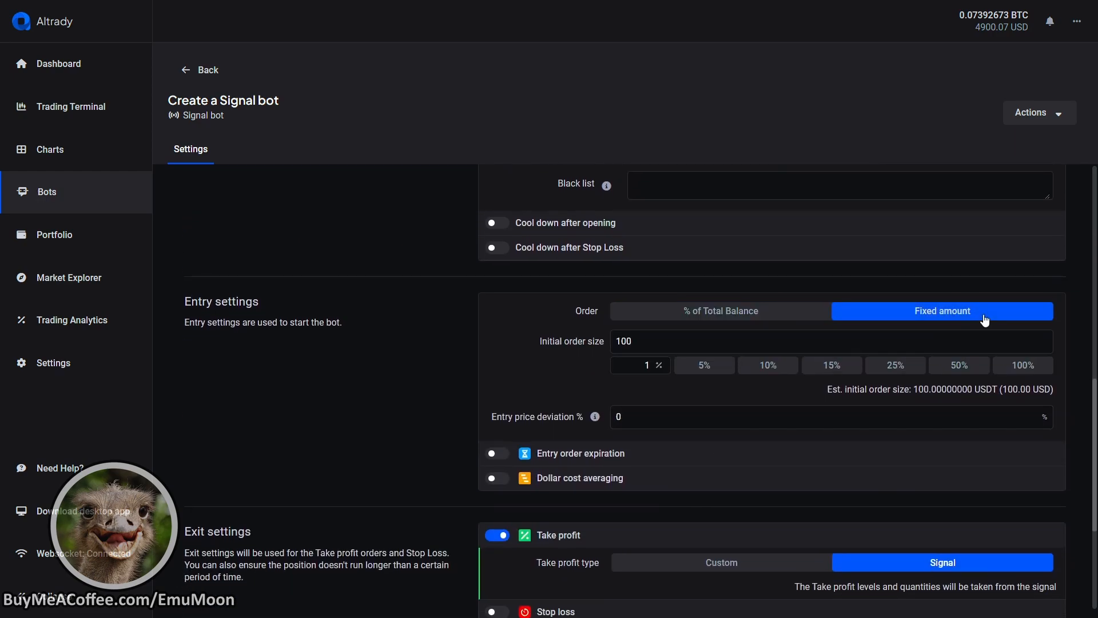
text(20)
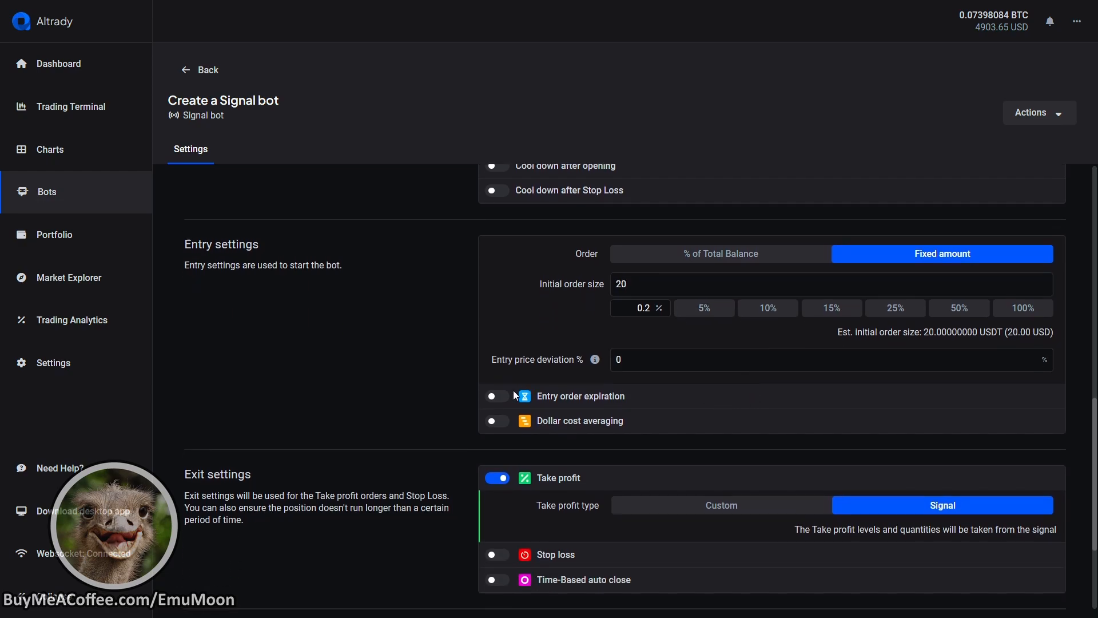
scroll(down, 3)
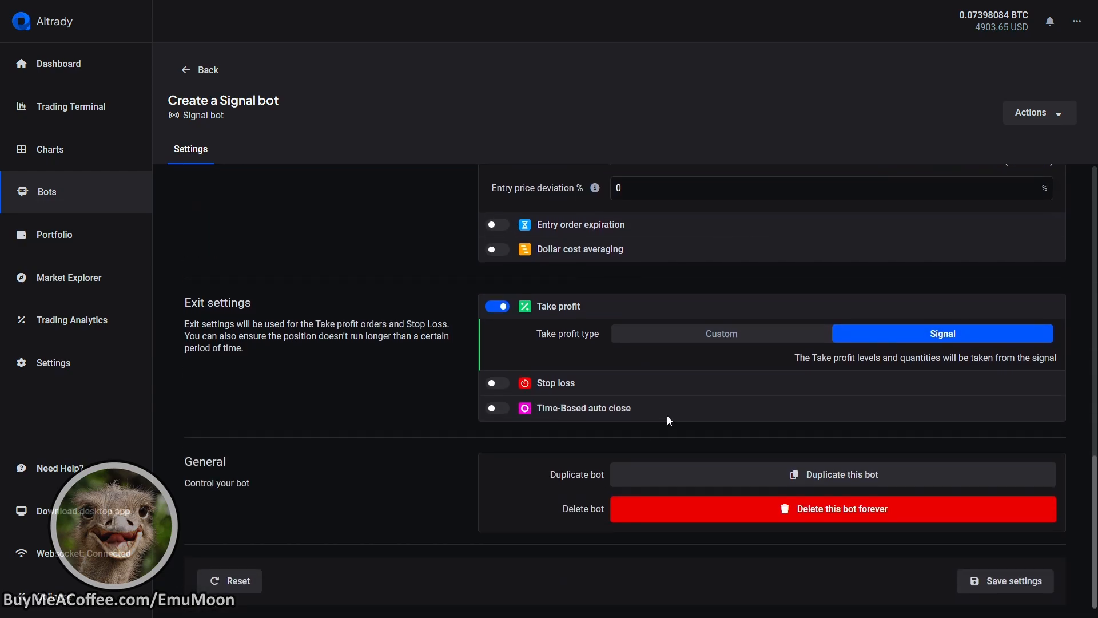
mouse_move(902, 339)
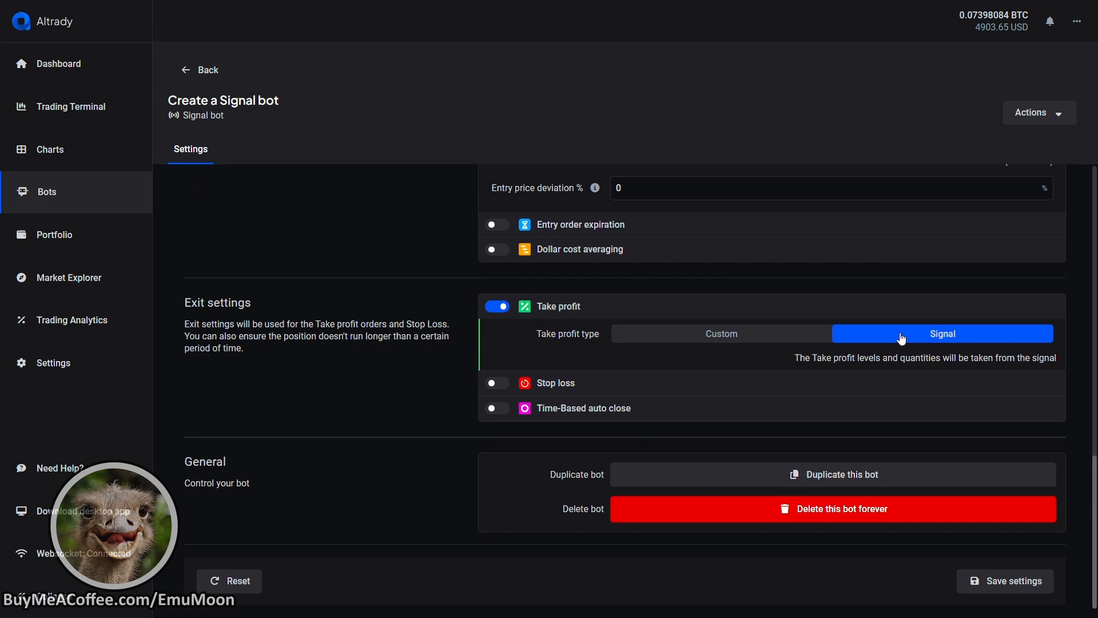
mouse_move(644, 436)
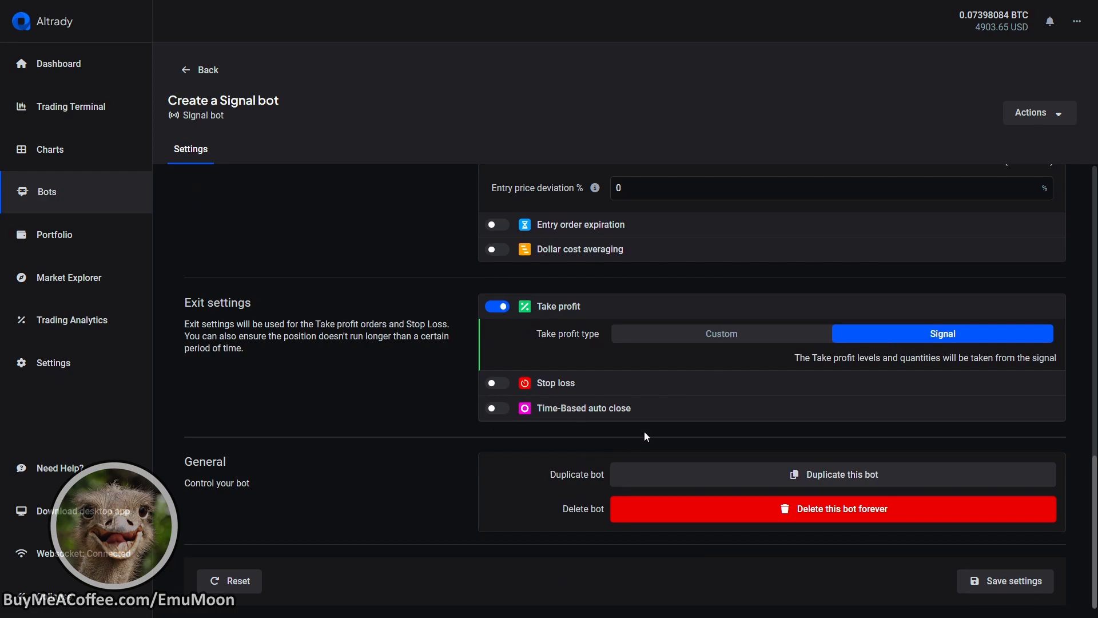
click(1004, 581)
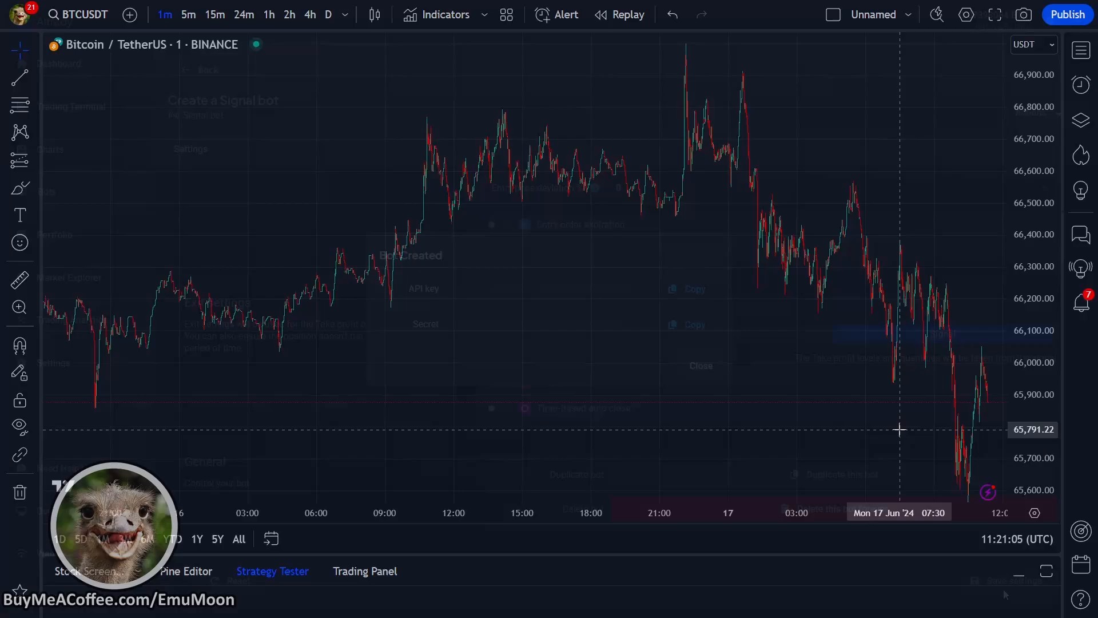
Add the EmuMoon Symbol Searcher and Advanced DCA Tool - PRO V7.00 indicators to the BTCUSDT chart
click(444, 14)
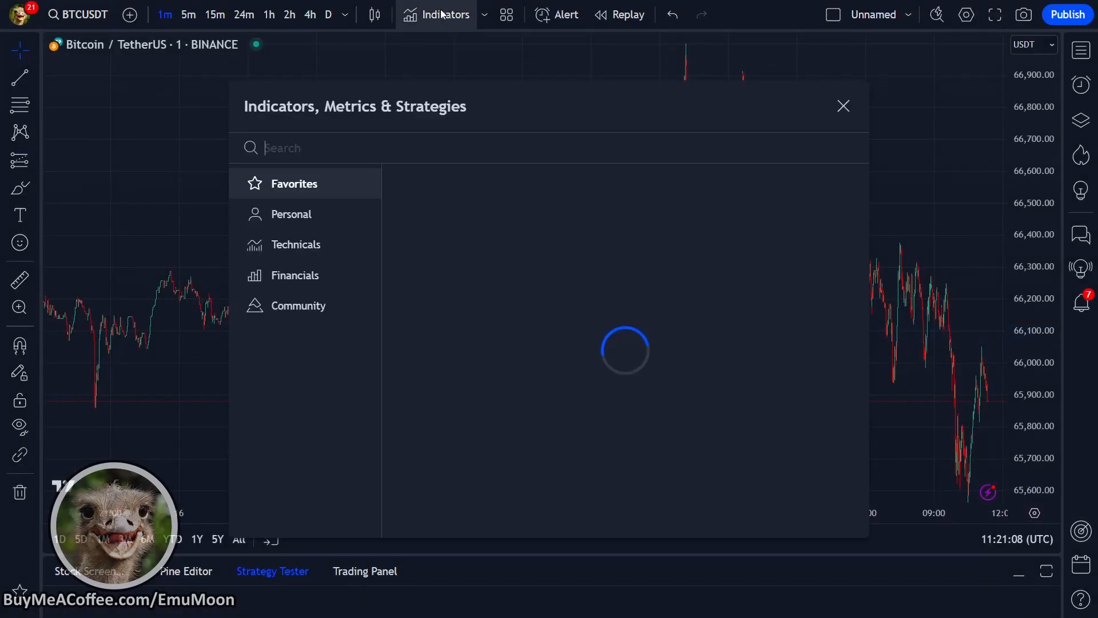
text(EmuMoon)
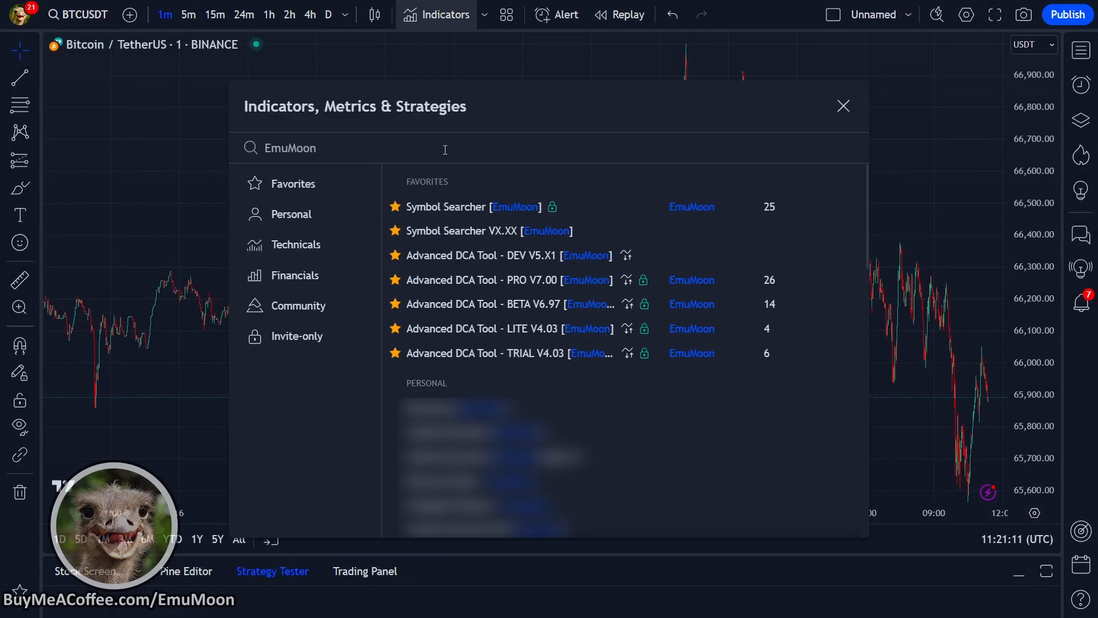
click(445, 205)
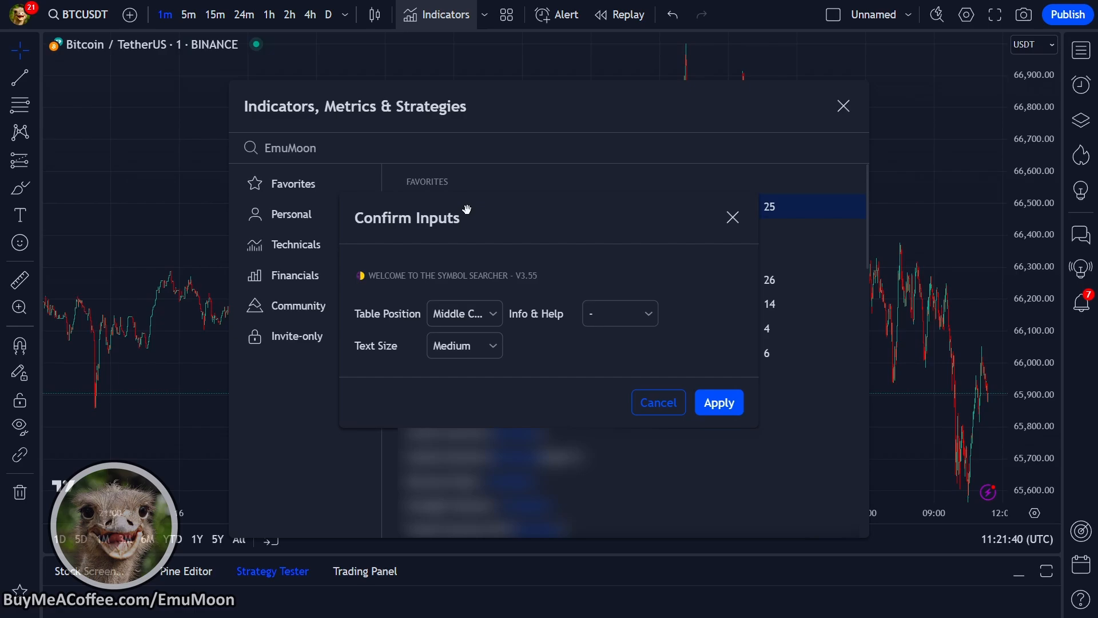
click(718, 401)
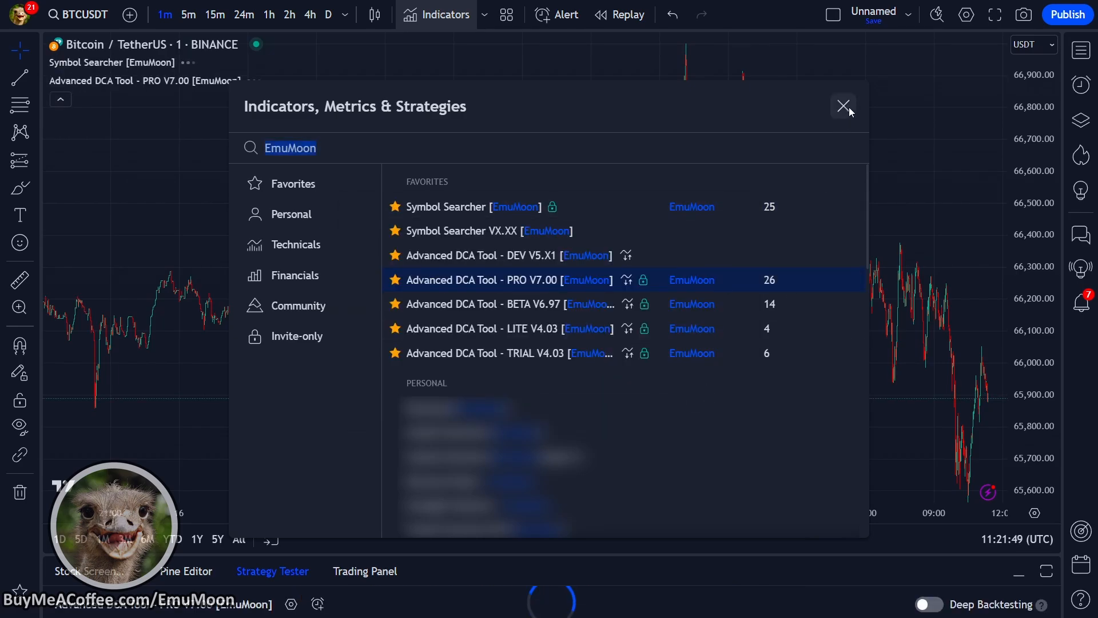
click(843, 105)
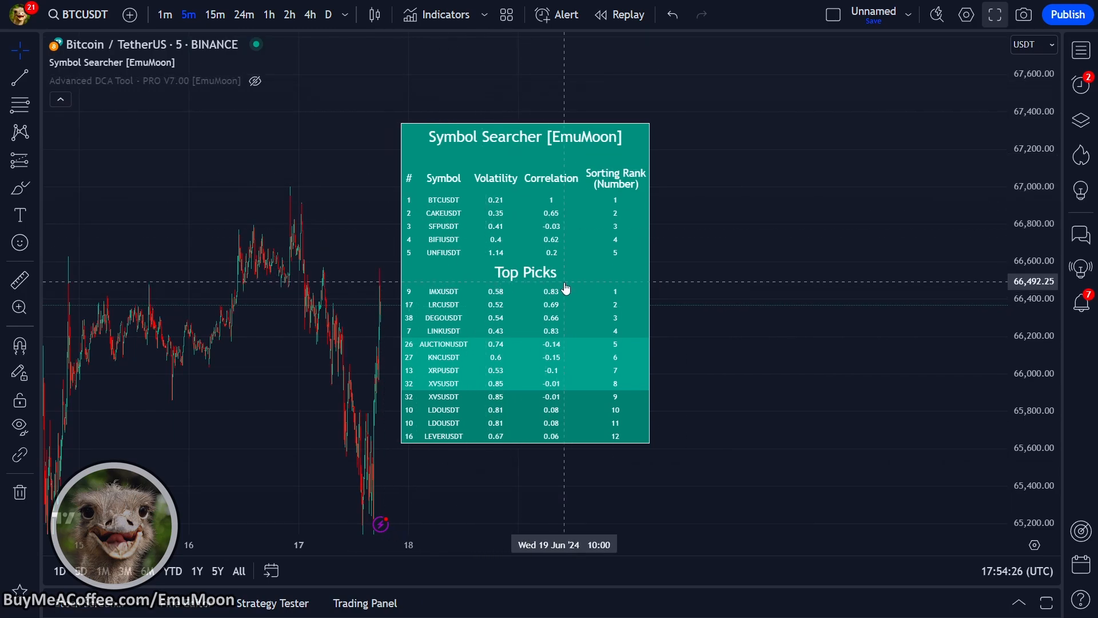
mouse_move(553, 285)
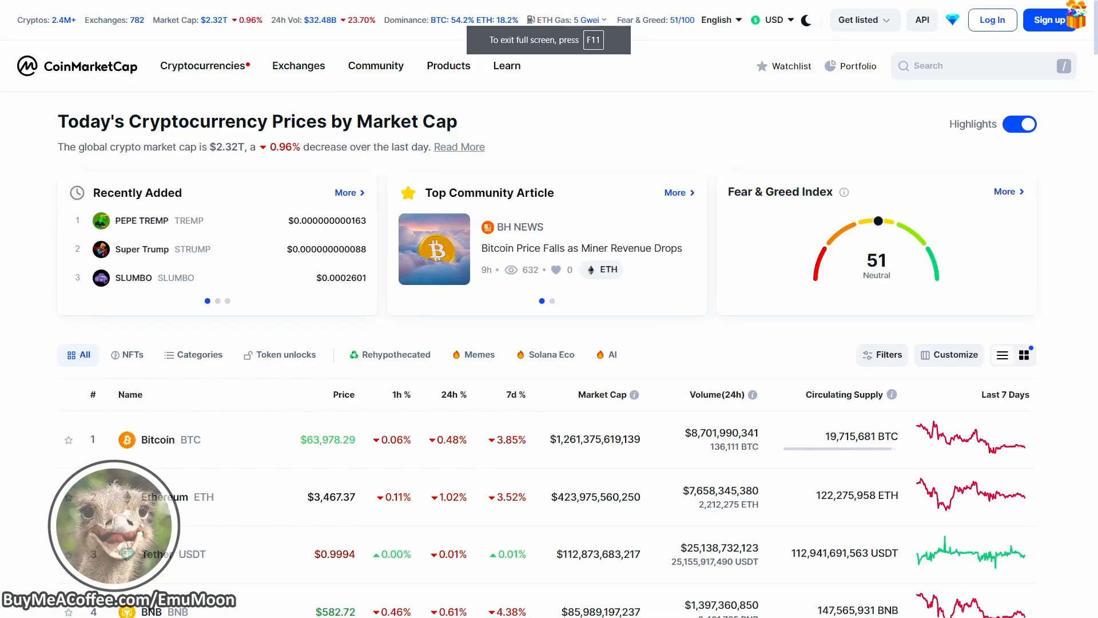
Look up imx on CoinMarketCap and visit the official Immutable X website
text(imx)
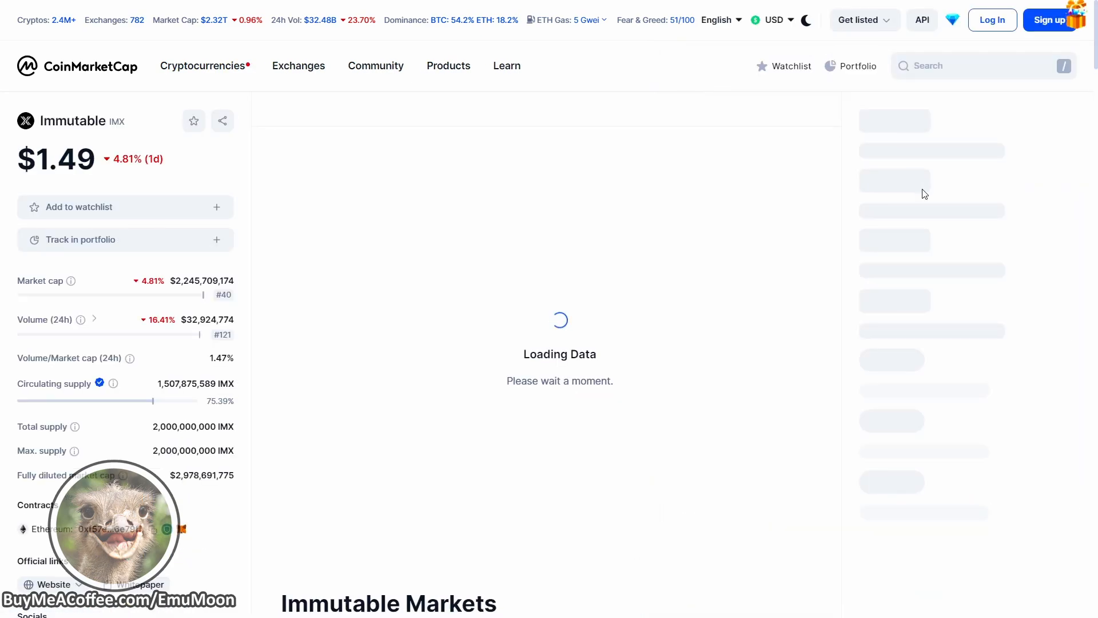
click(711, 160)
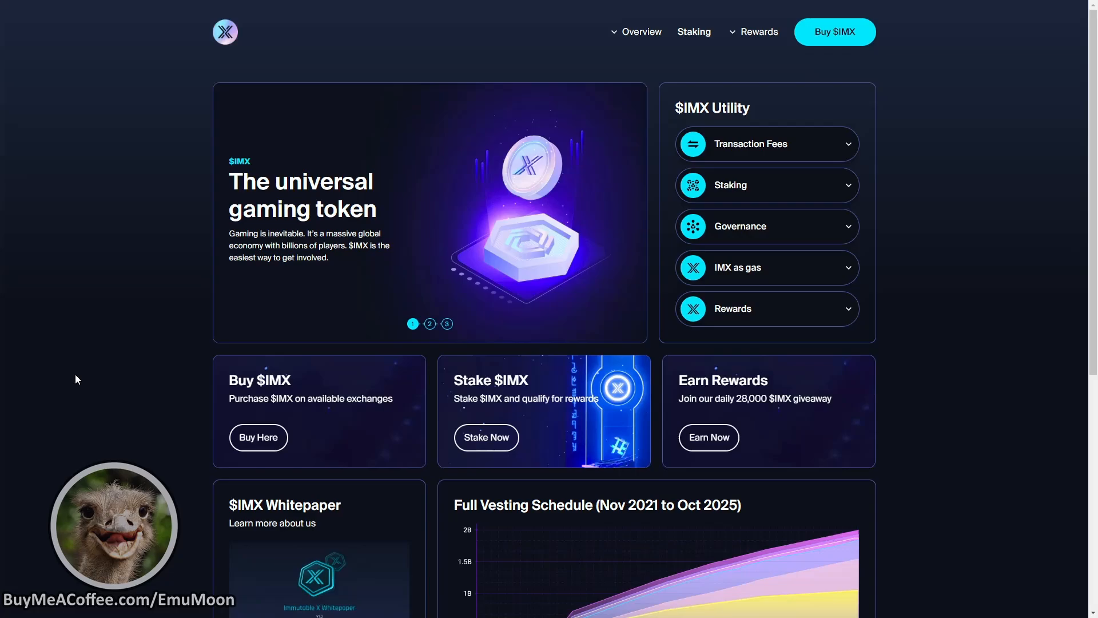
scroll(down, 3)
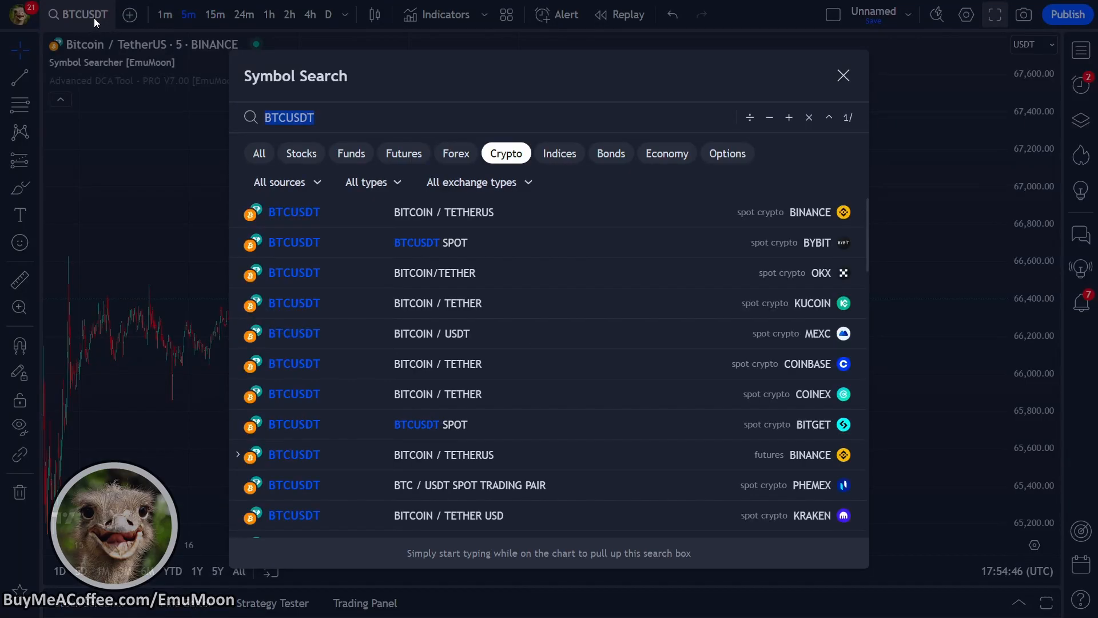
Switch the chart to the IMXUSDT Binance spot pair to see the DCA tool's trades
text(IMXUSDT)
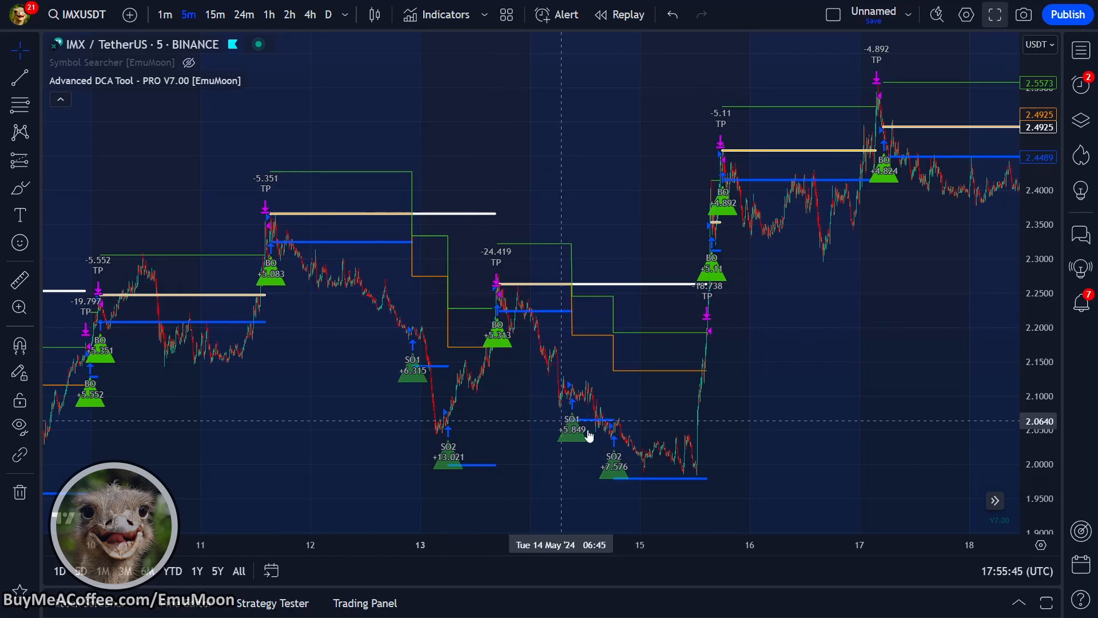
mouse_move(508, 308)
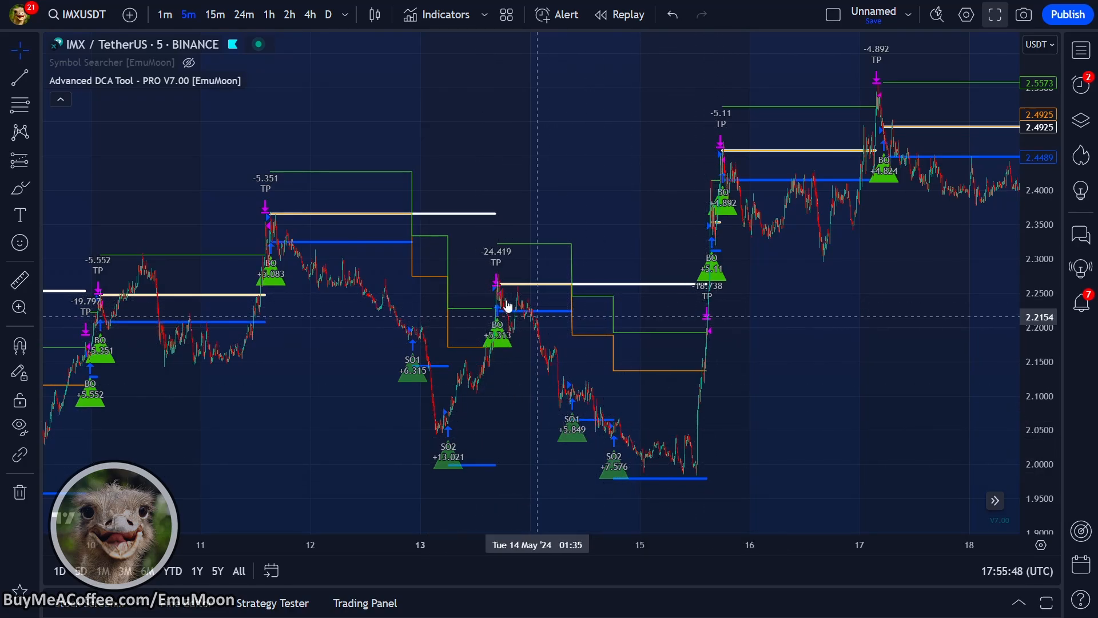
mouse_move(567, 294)
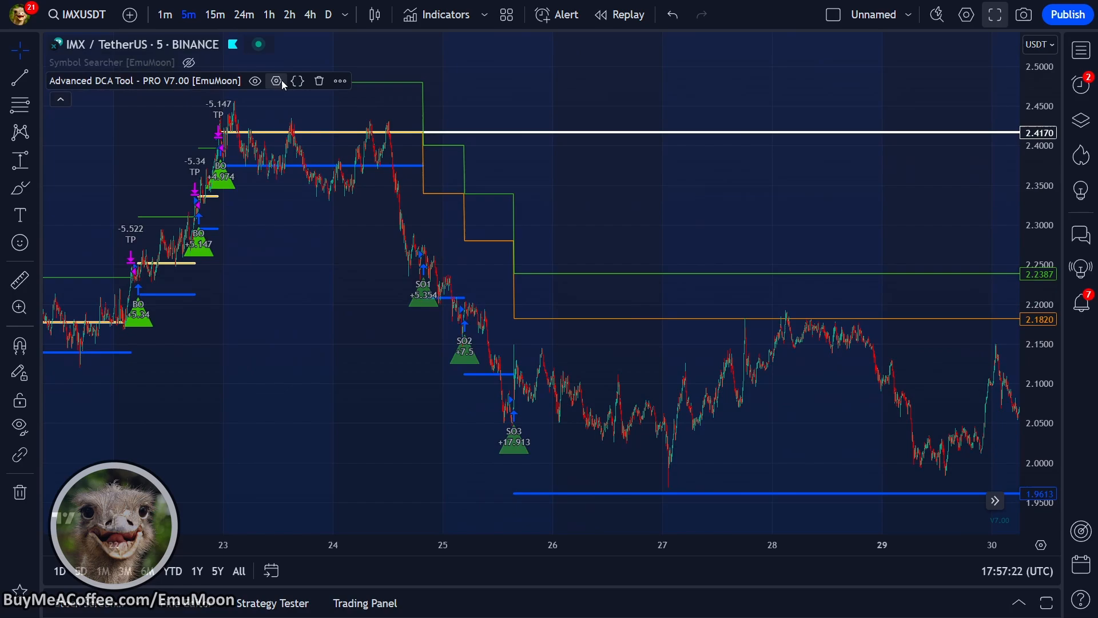
Give the DCA tool base and safety sizes of 20, the webhook key/secret, and Binance as exchange
click(276, 81)
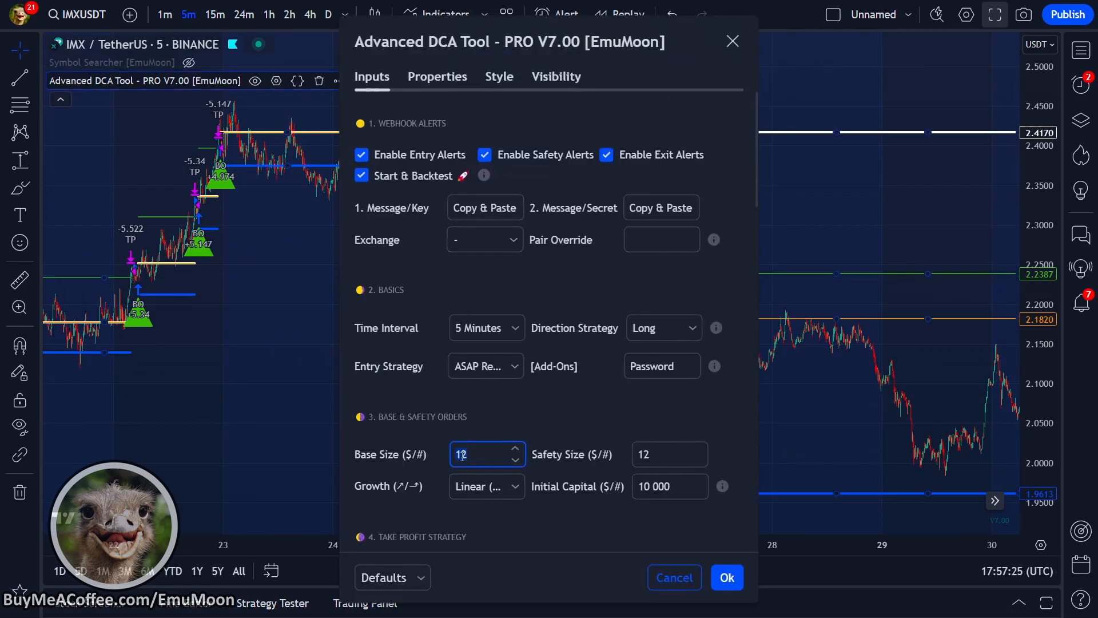
text(20)
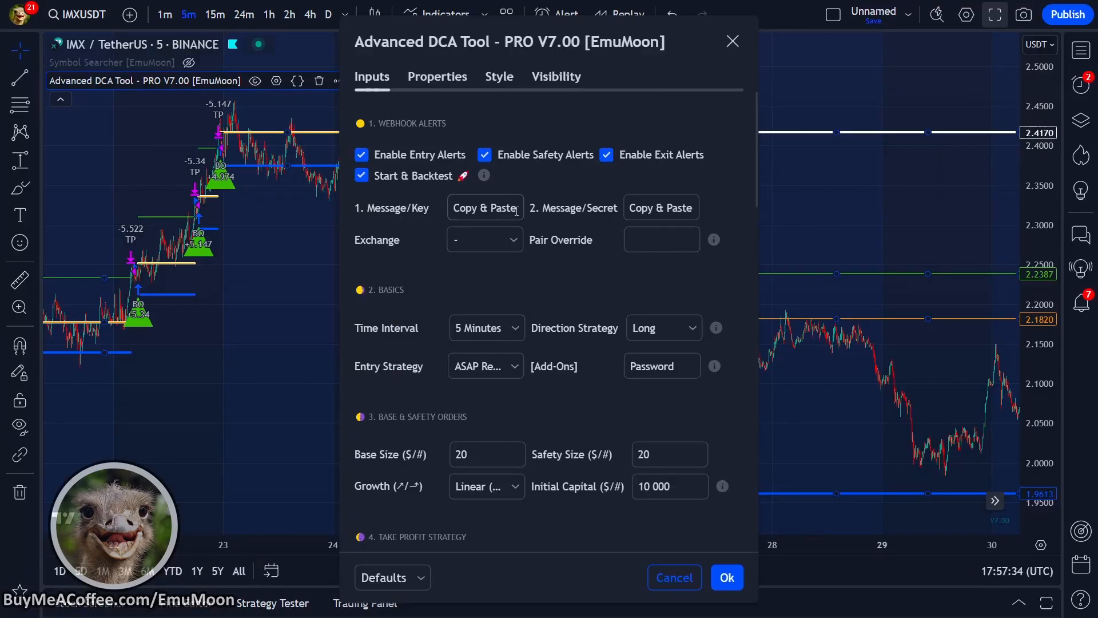
click(485, 207)
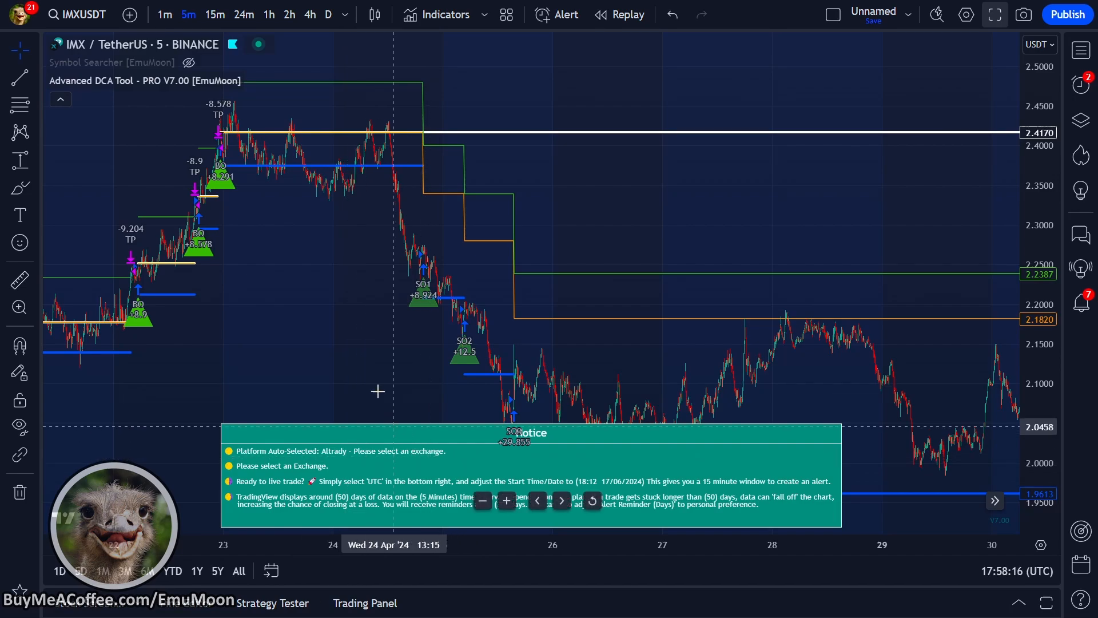
click(276, 81)
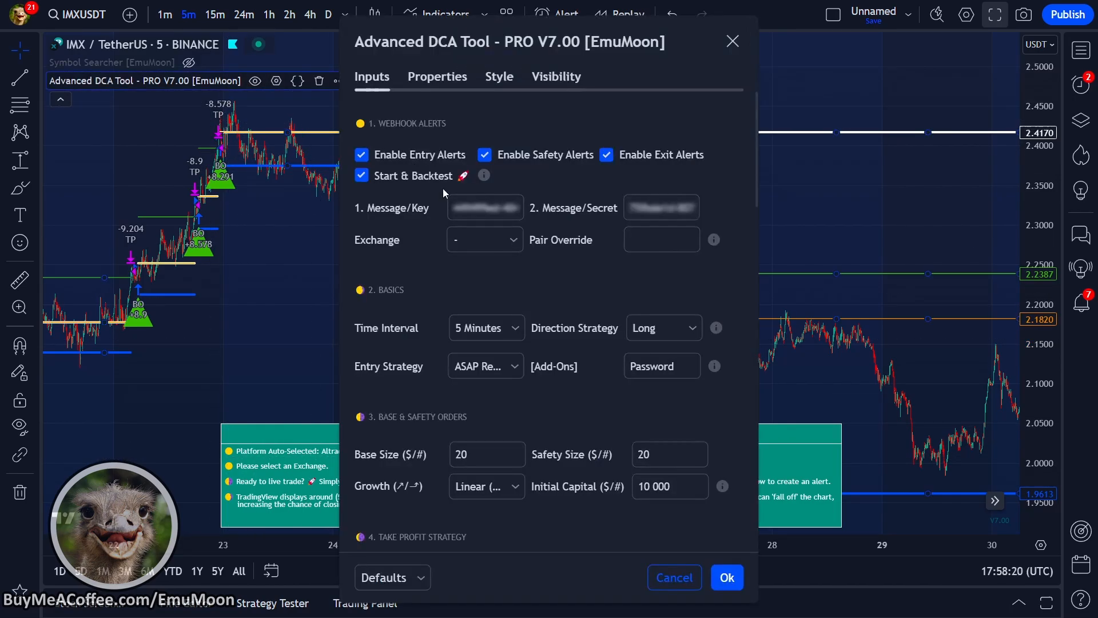
click(483, 239)
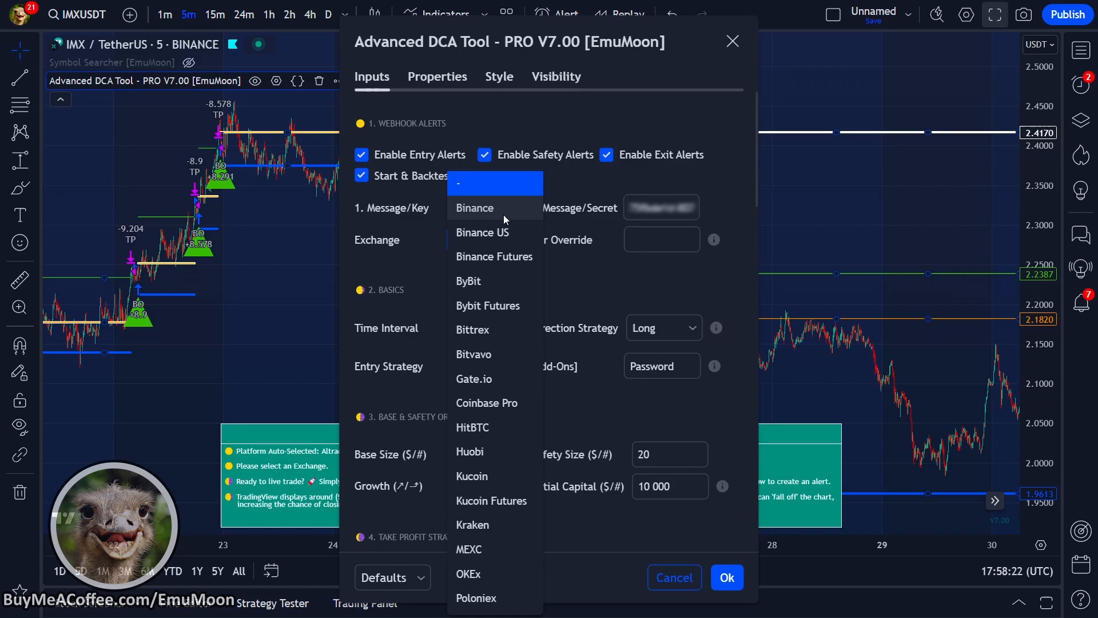
click(475, 207)
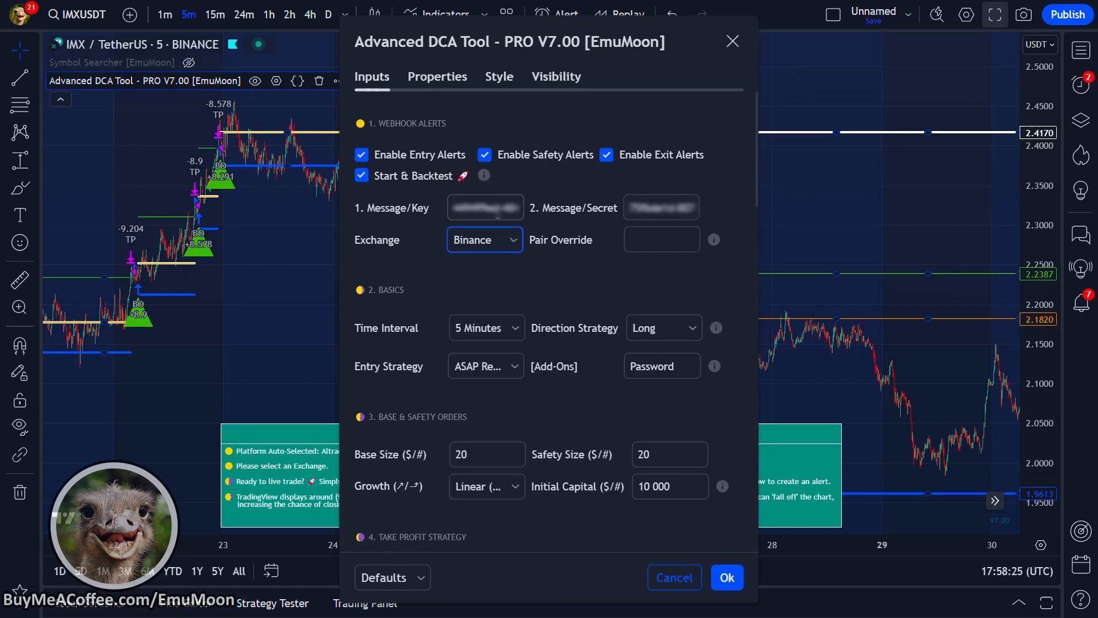
click(732, 42)
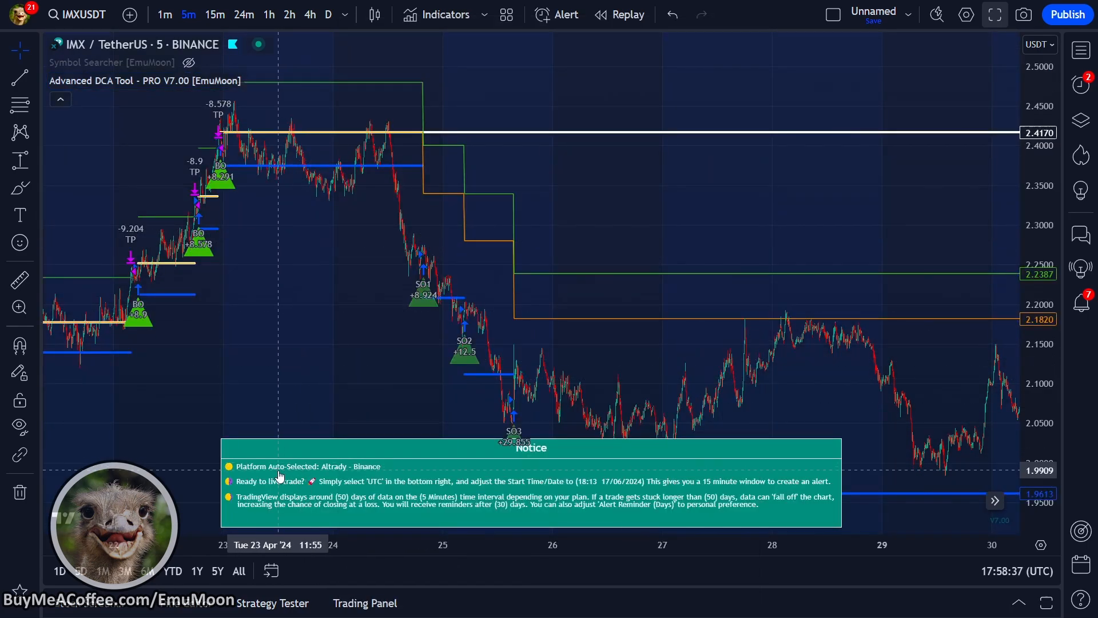
mouse_move(373, 480)
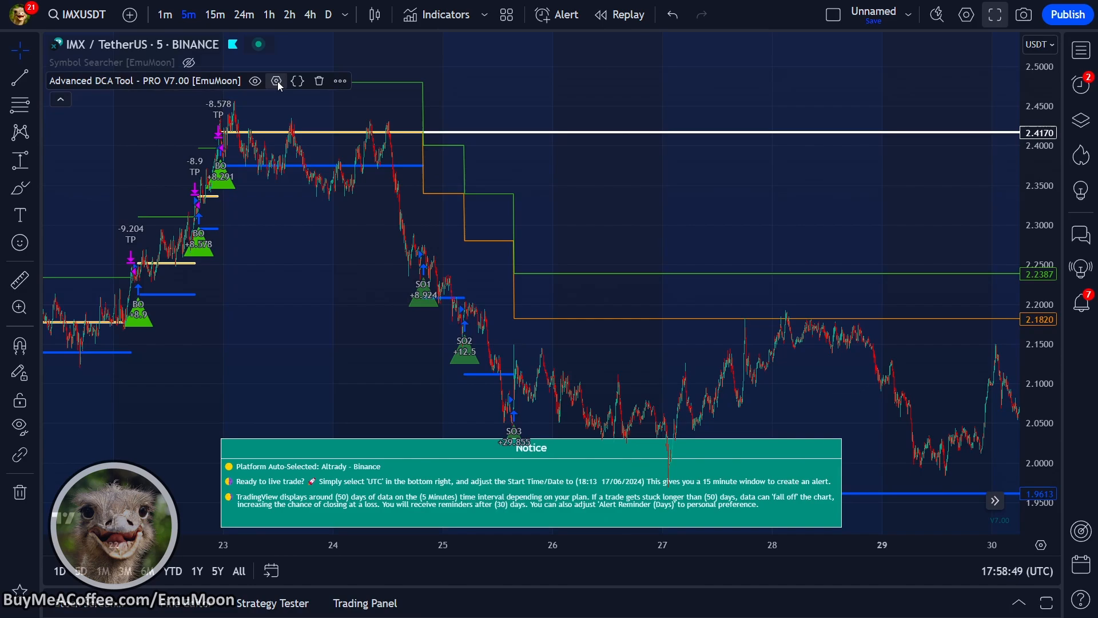
Set the DCA tool's start to 17 June 2024 at 18:13
click(276, 80)
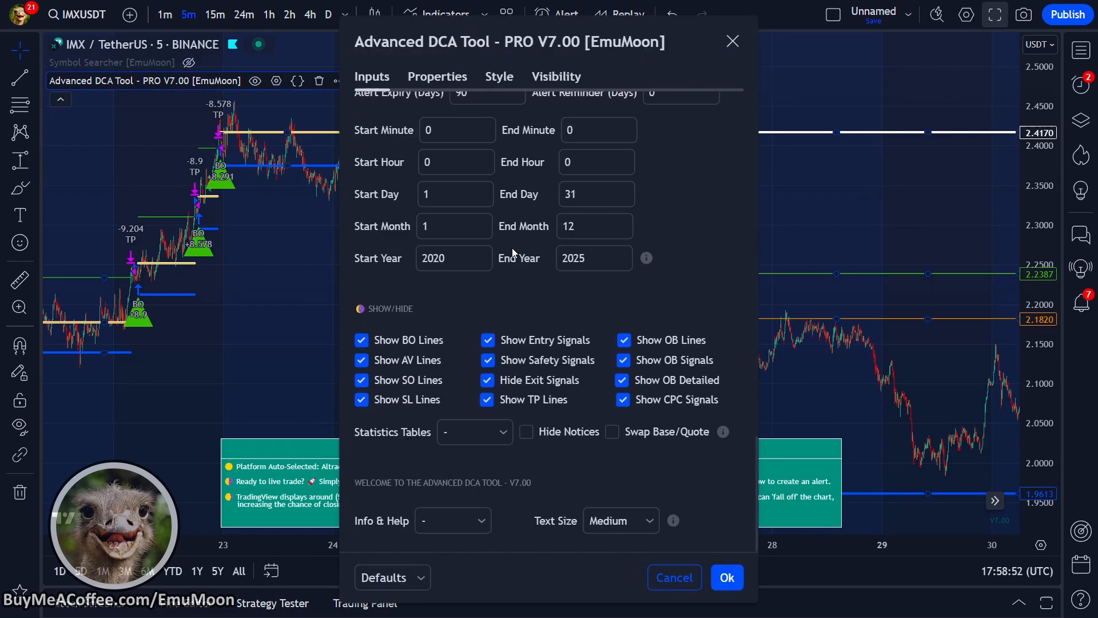
text(18)
text(2021)
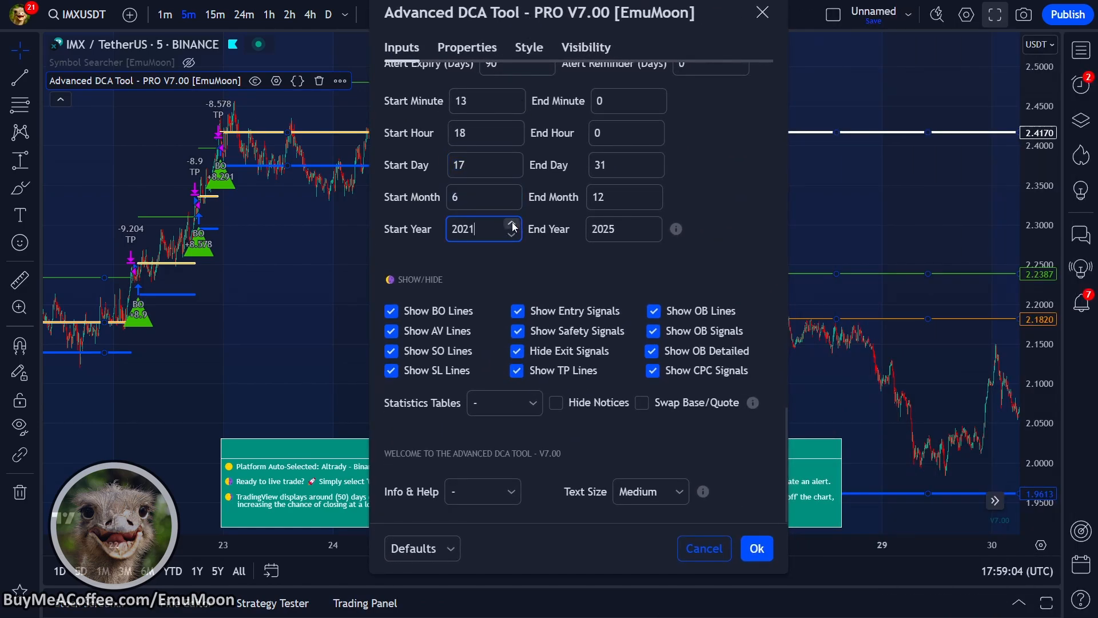
click(512, 225)
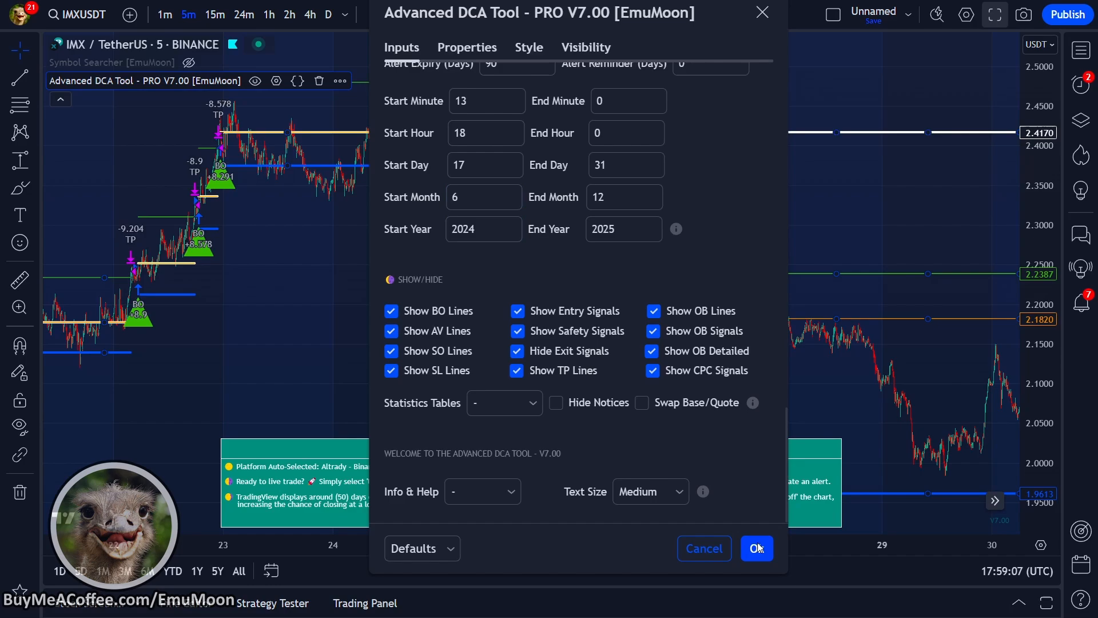
click(756, 548)
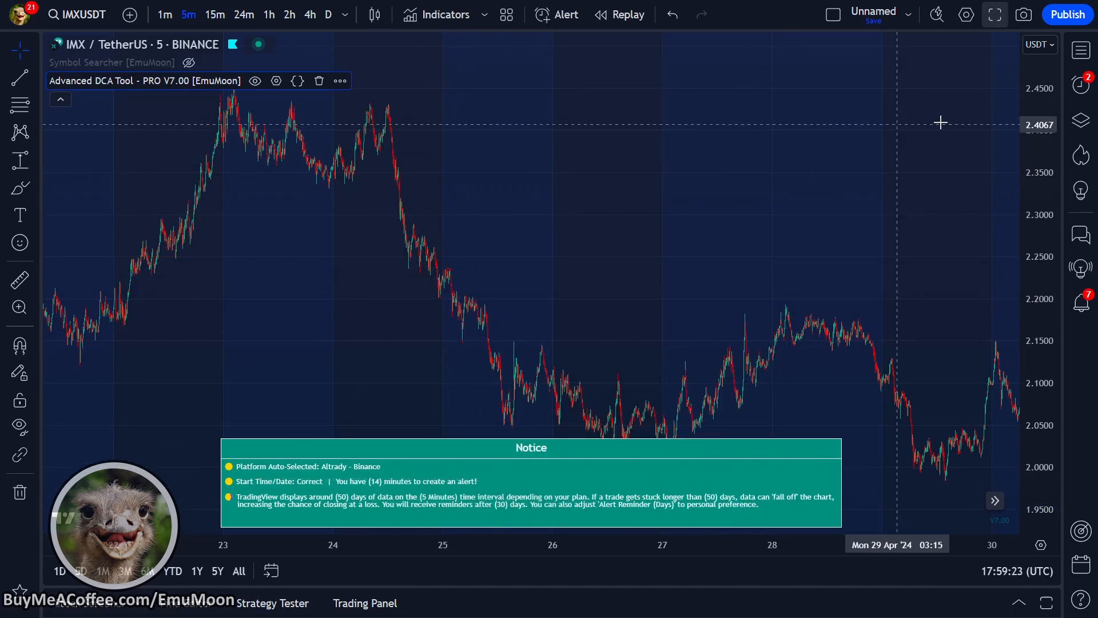
Draft a new IMXUSDT alert on the DCA tool condition named IMX Altrady Example
click(1081, 86)
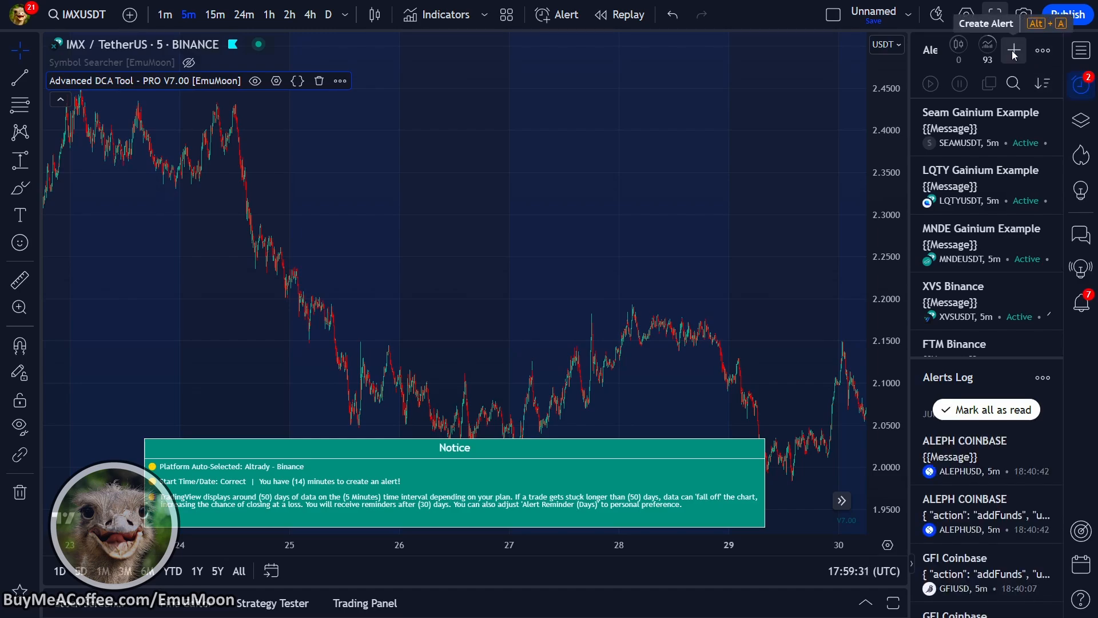
click(1012, 49)
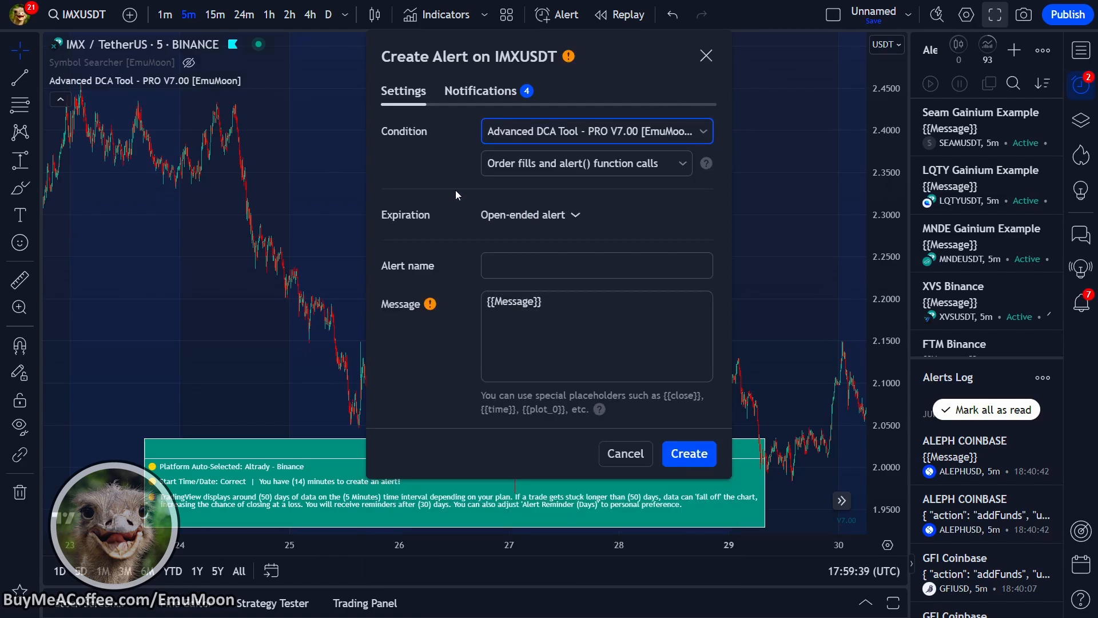
mouse_move(609, 193)
text(IMX Altrady B)
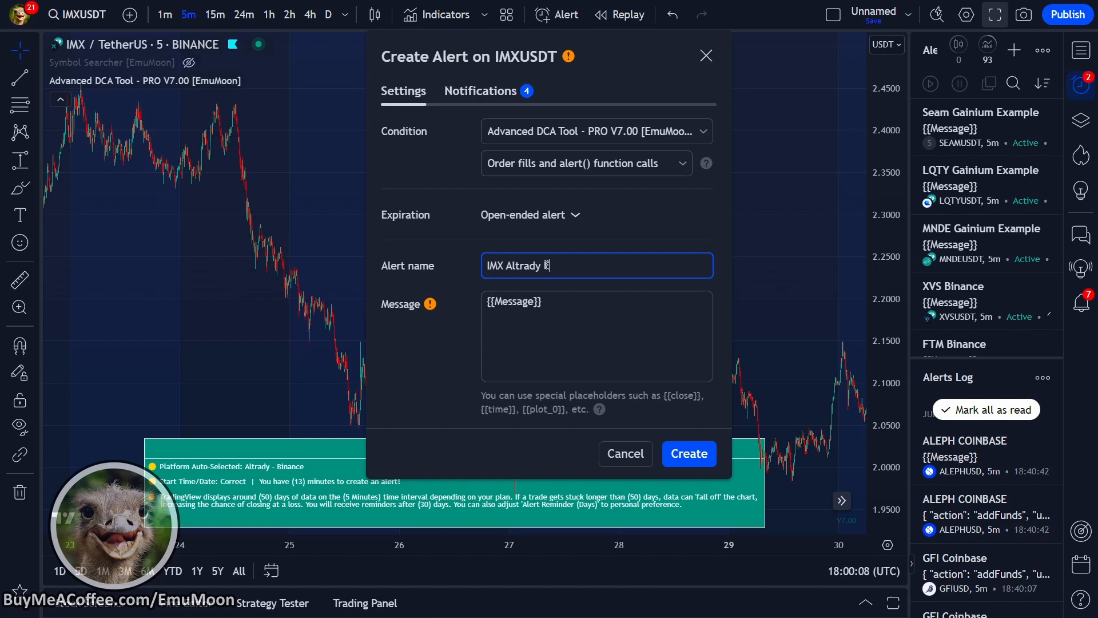
text(xample)
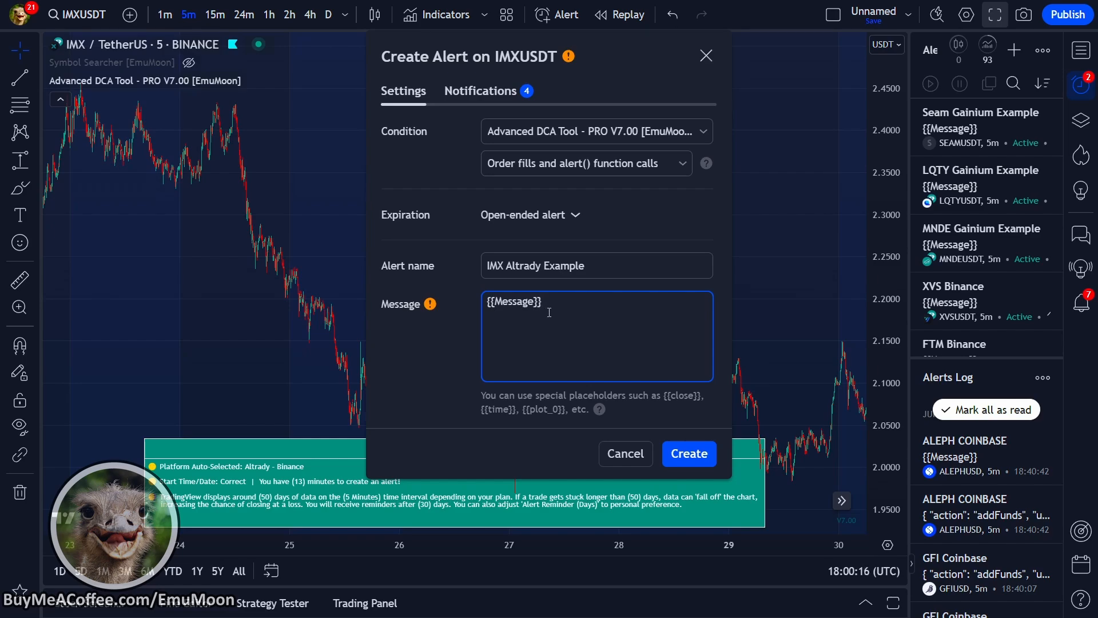
Create the alert with the Altrady webhook URL in Notifications, then view the Alerts Log options
click(480, 90)
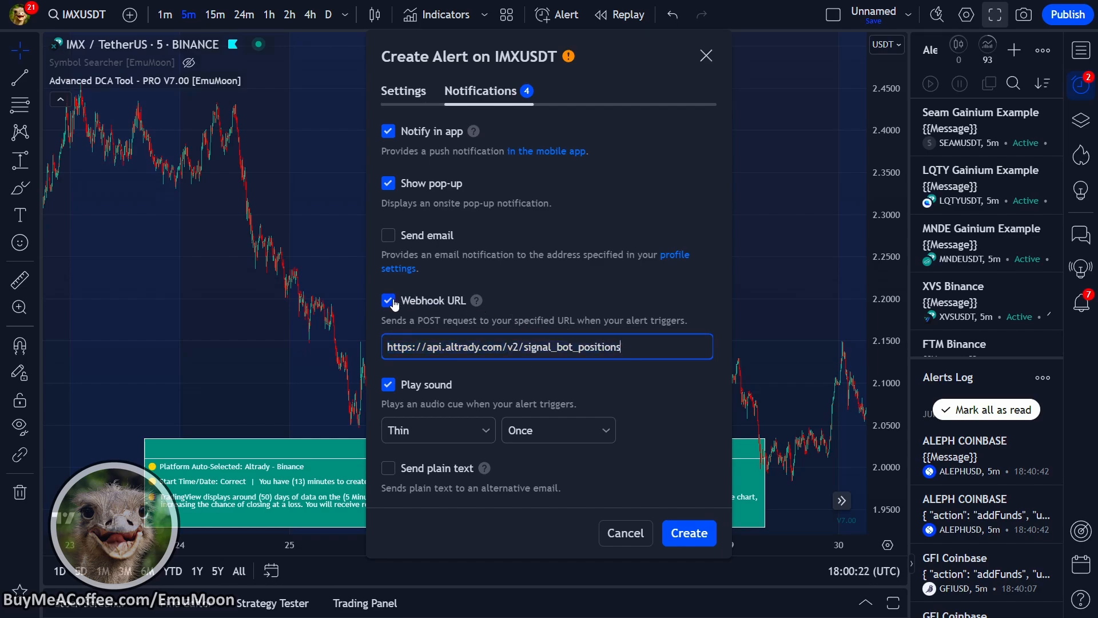
mouse_move(433, 214)
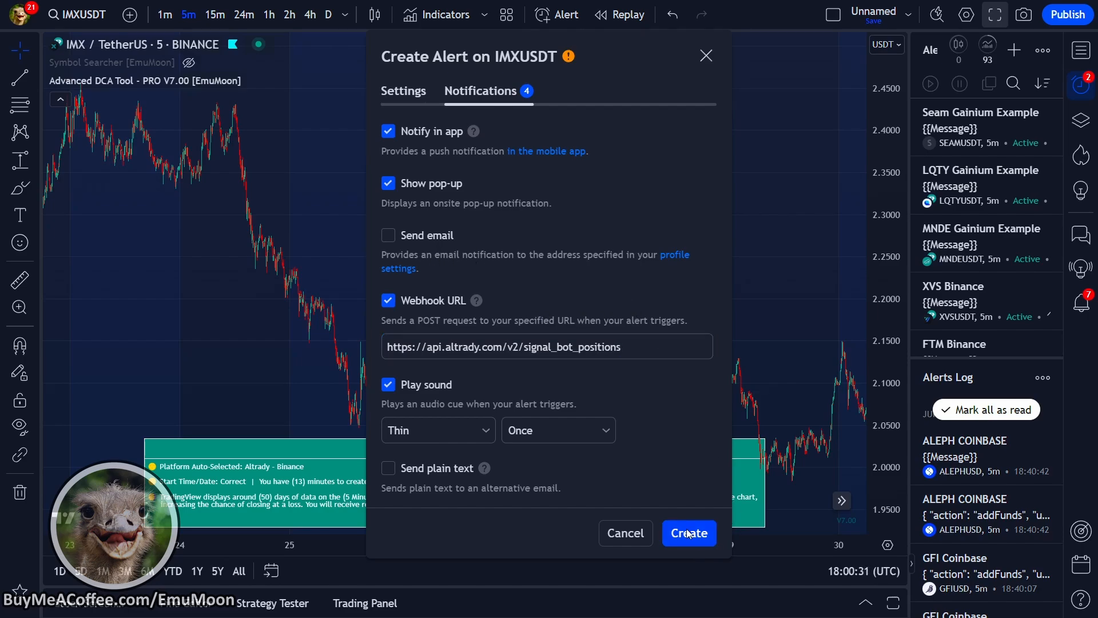
click(687, 533)
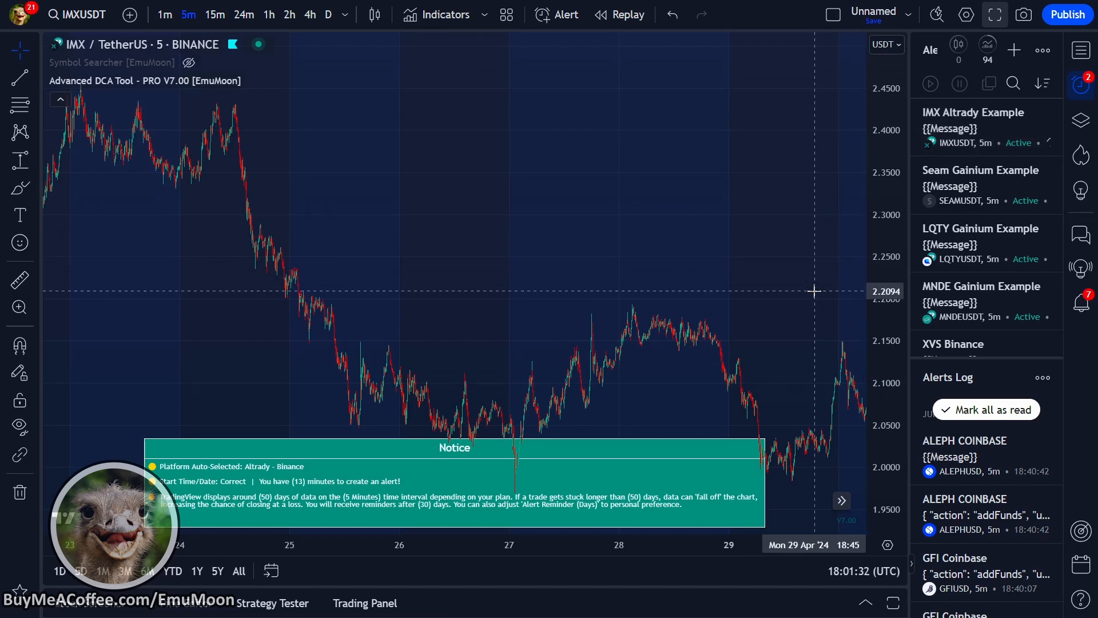
mouse_move(1040, 397)
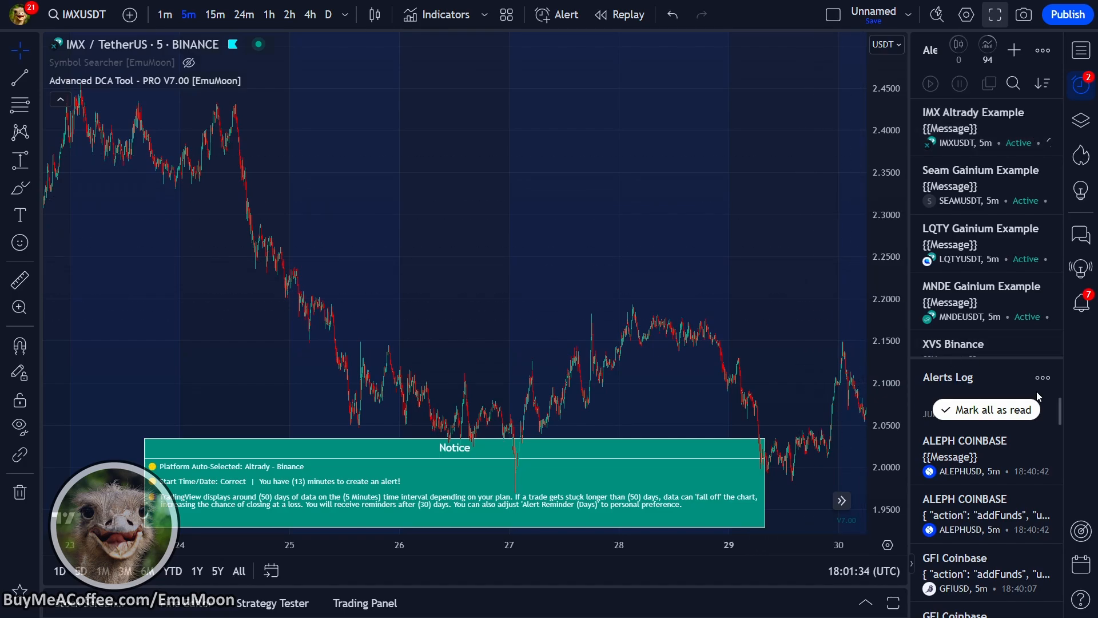
click(1041, 376)
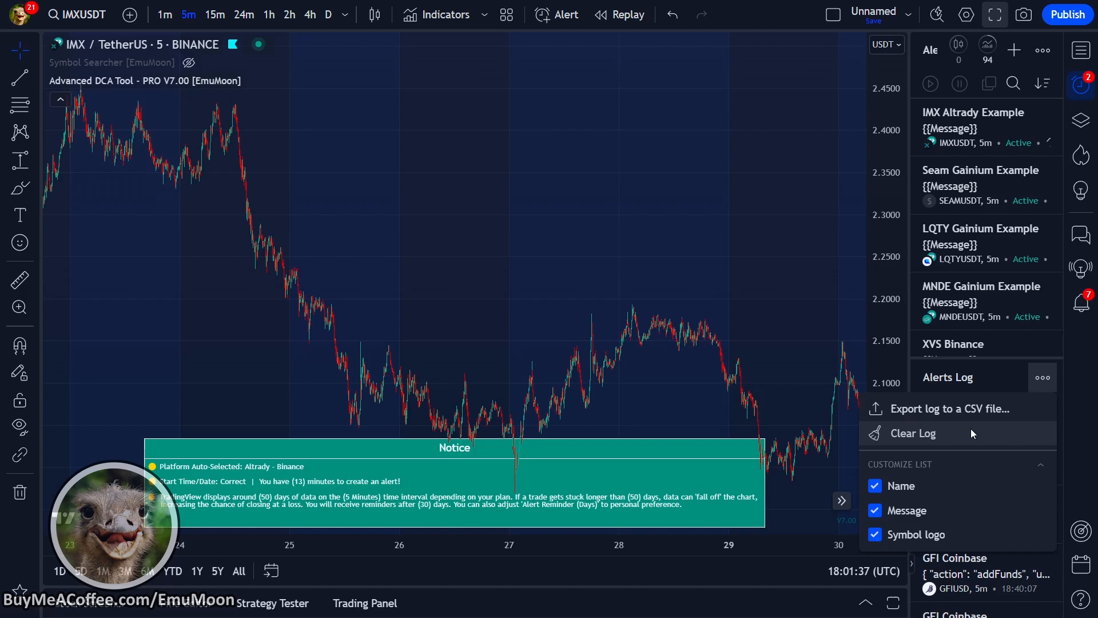
mouse_move(941, 409)
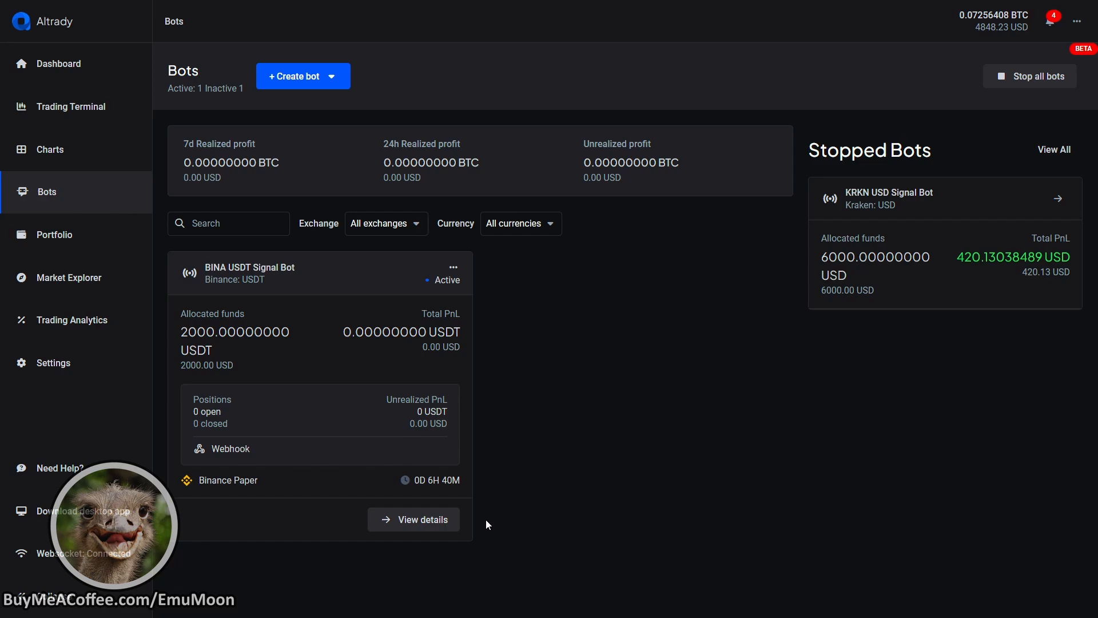
Check the BINA USDT Signal Bot card and watch the IMX alert fire in the Alerts Log
click(413, 520)
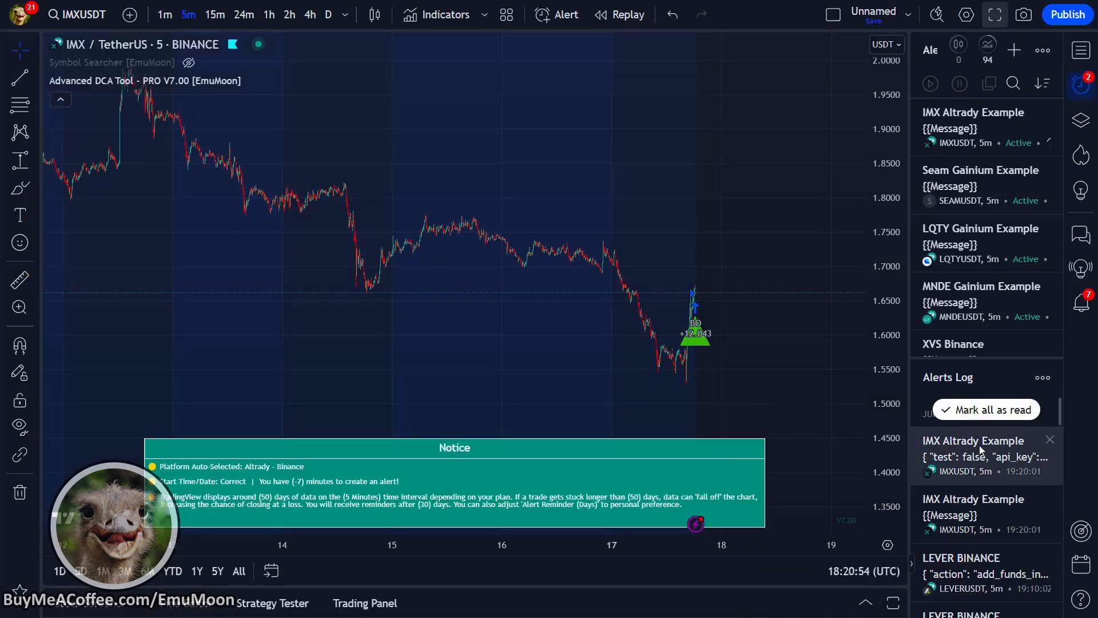
Switch the chart to AUCTIONUSDT and apply the DCA Tool's adjusted Start Minute
click(76, 14)
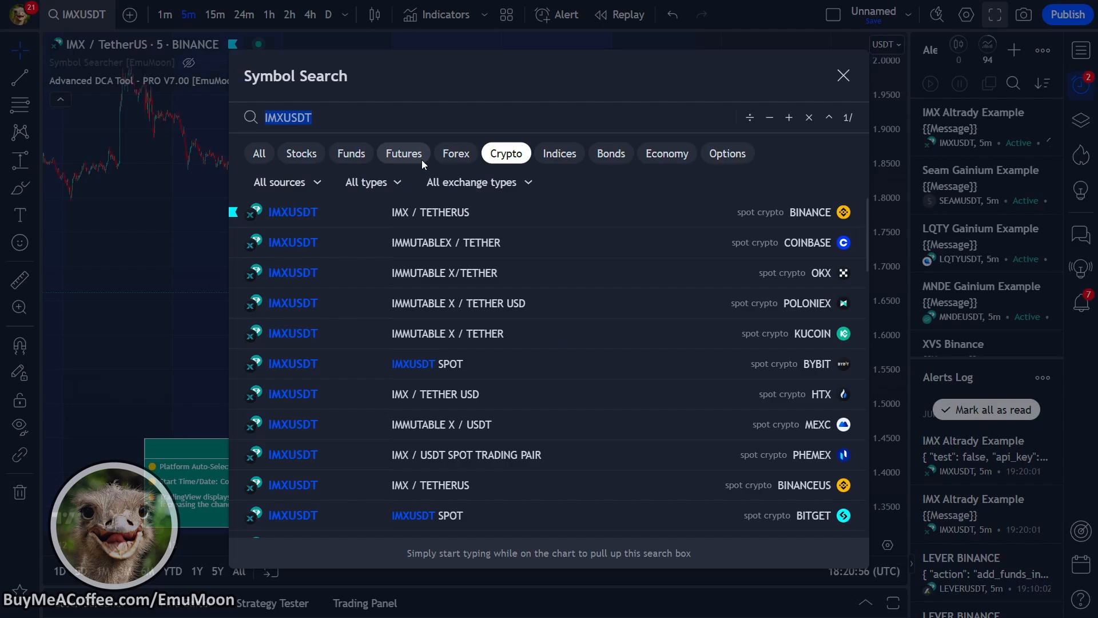
text(AUCTIO)
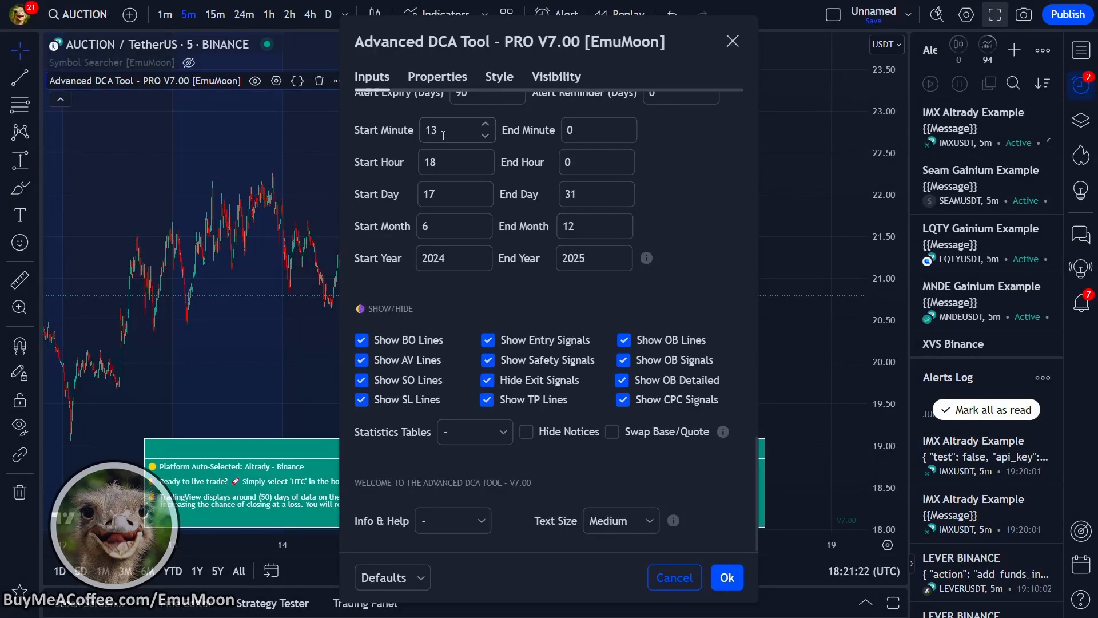
click(451, 129)
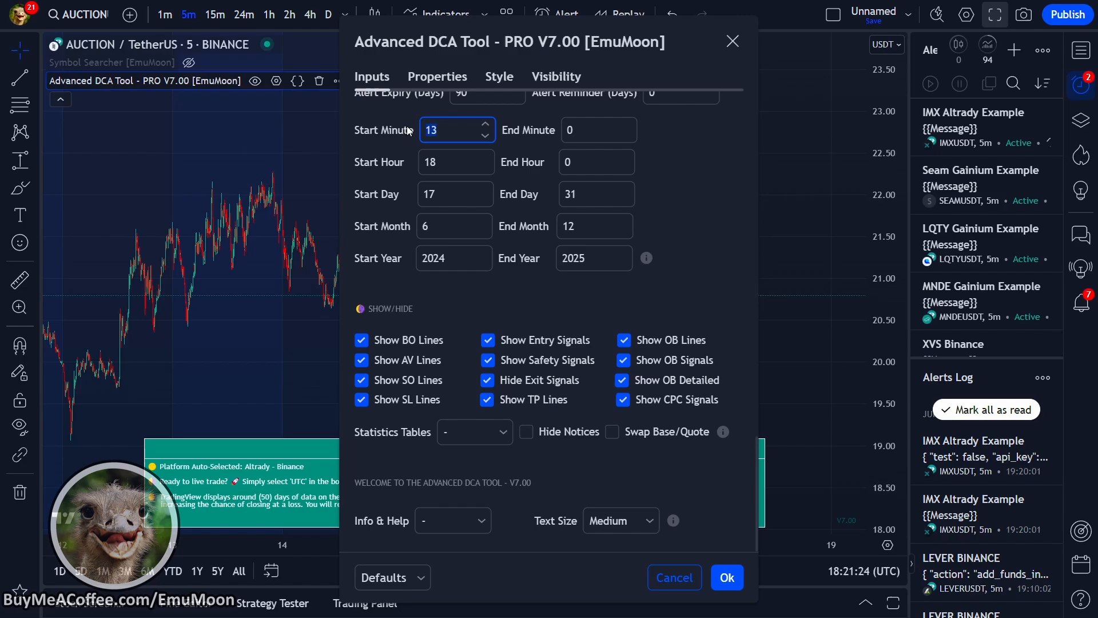
click(726, 577)
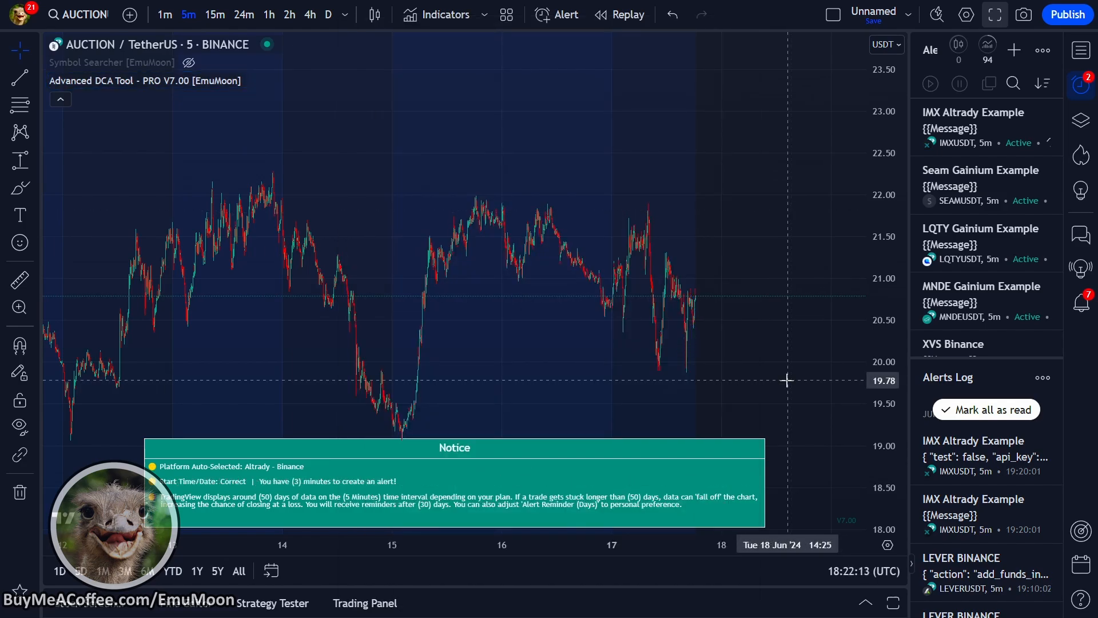
Start an Advanced DCA Tool alert on AUCTIONUSDT named 'Auction Altra...'
click(563, 14)
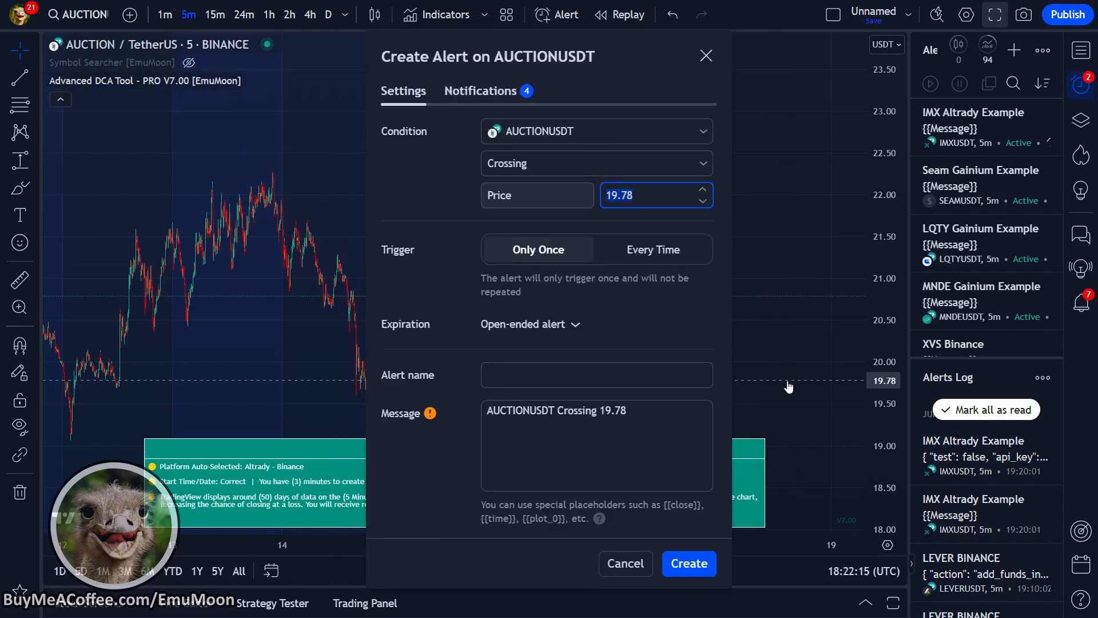
click(596, 130)
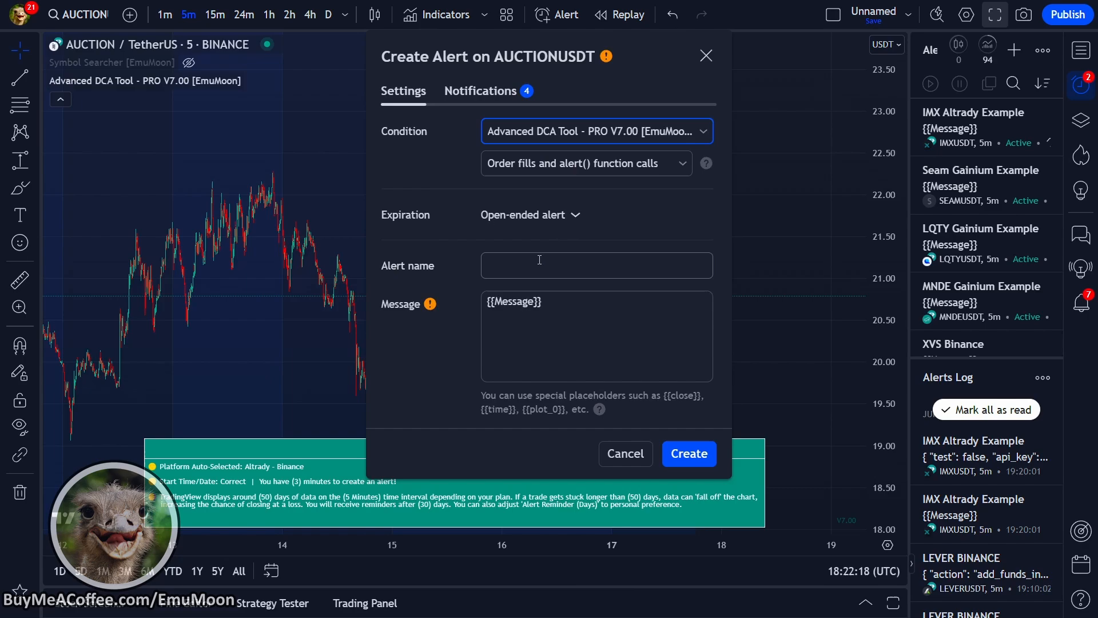
text(Auction Altra)
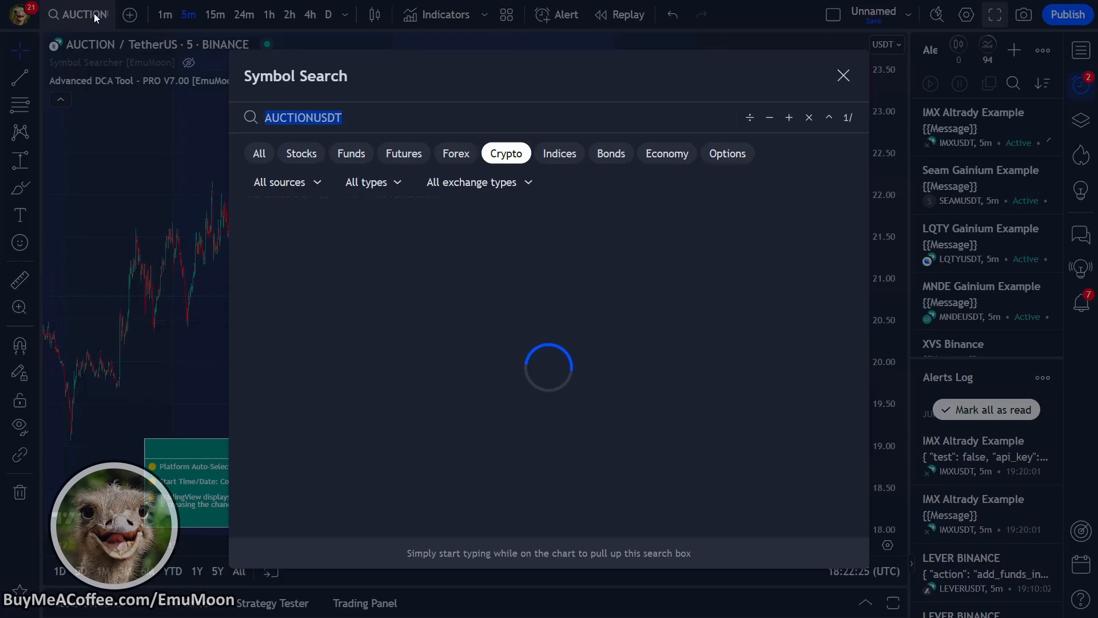
Switch to XVSUSDT and create an Advanced DCA Tool alert named 'XVS Altrady Example'
text(XVS)
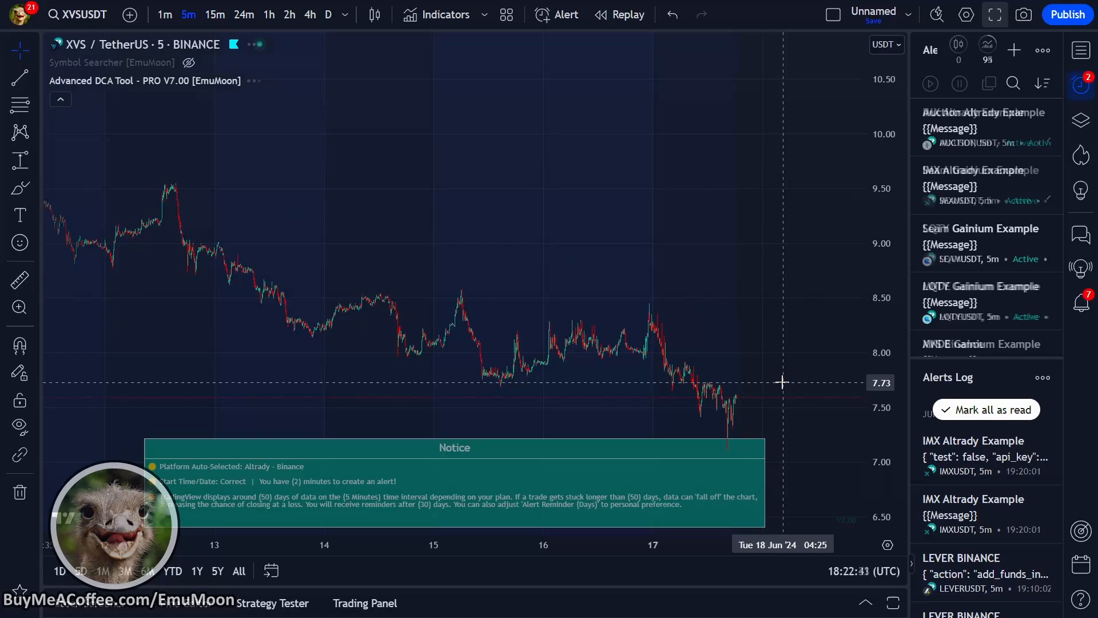
click(557, 13)
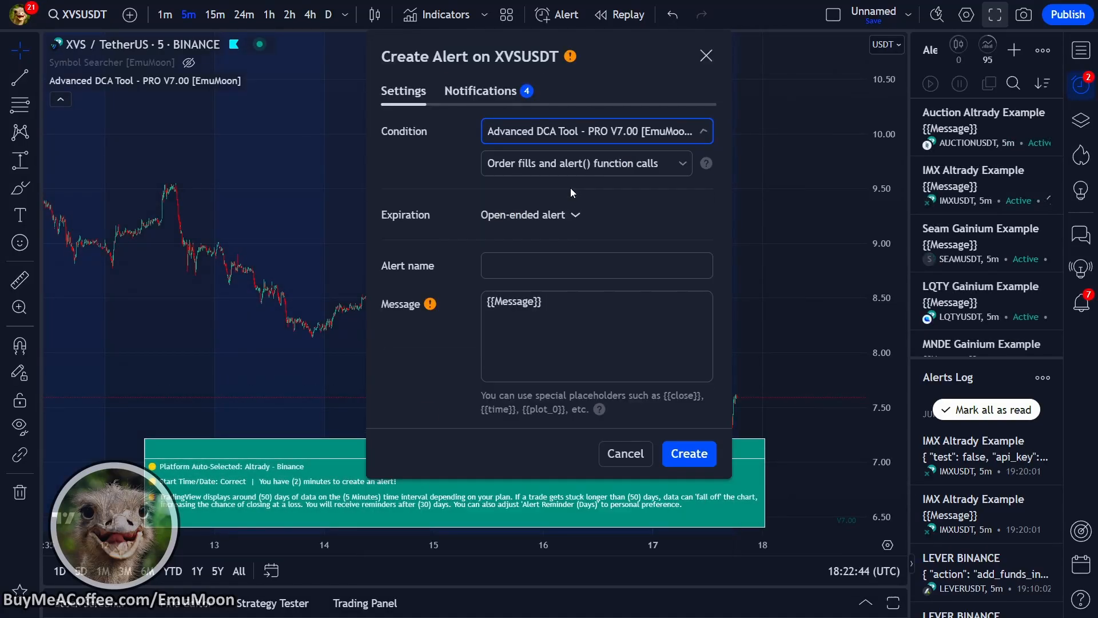
text(XVS Altrady Example)
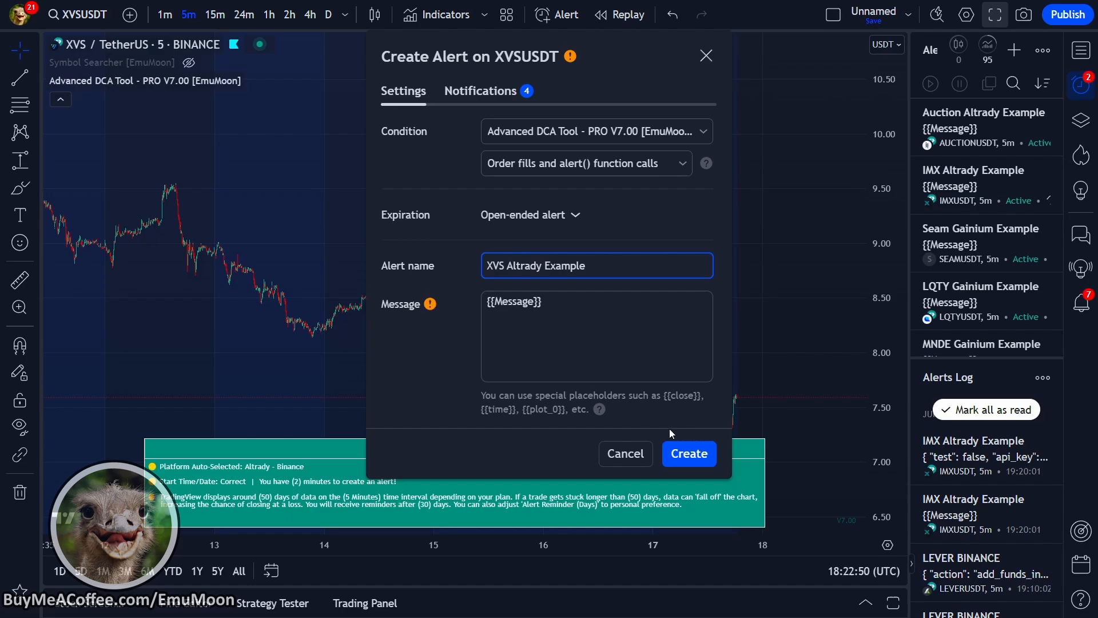
click(687, 453)
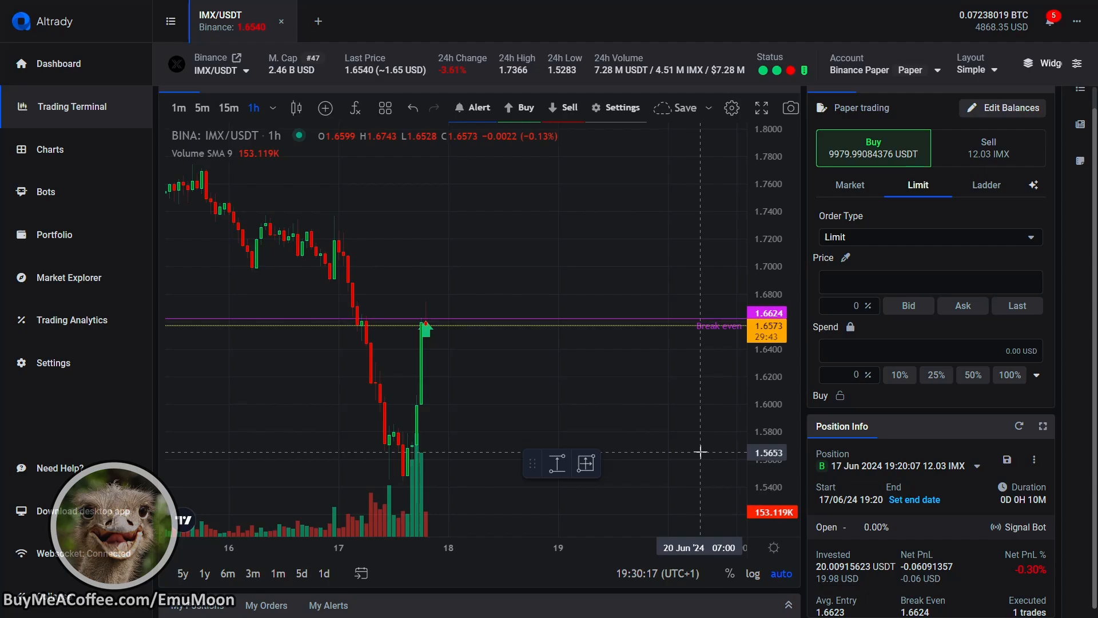
View the BINA USDT Signal Bot's details, checking its Positions and Analytics tabs
click(47, 191)
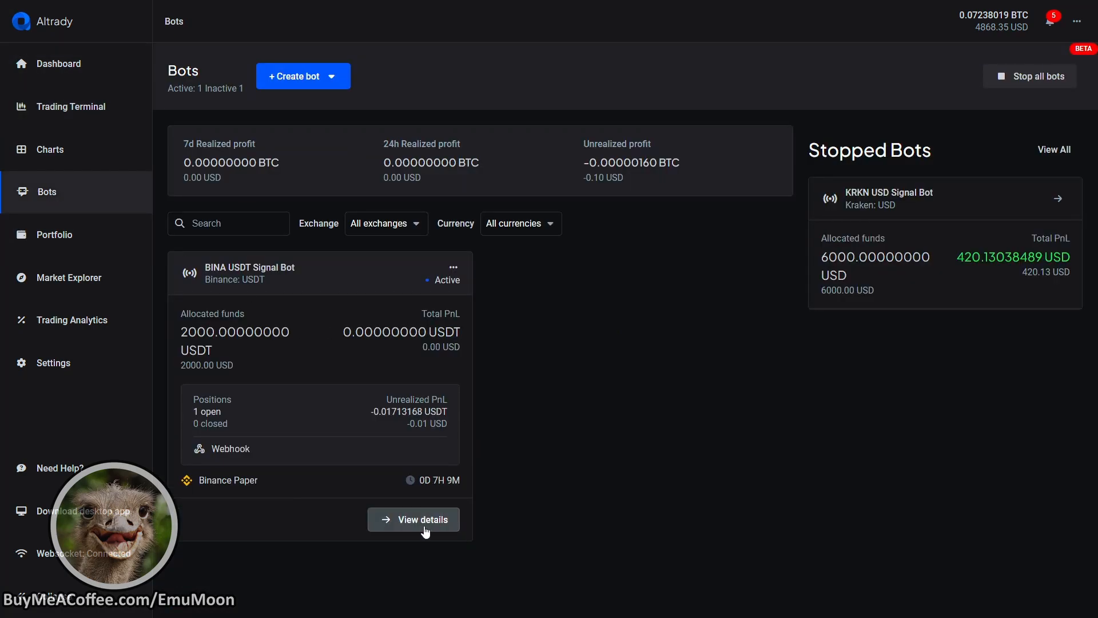
click(413, 519)
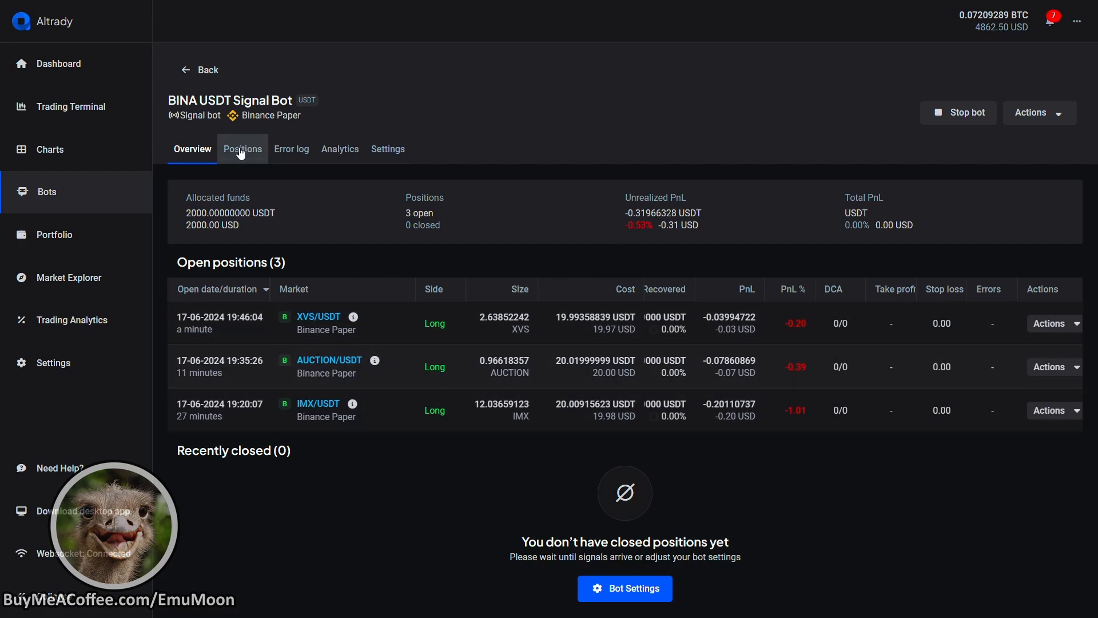
click(243, 149)
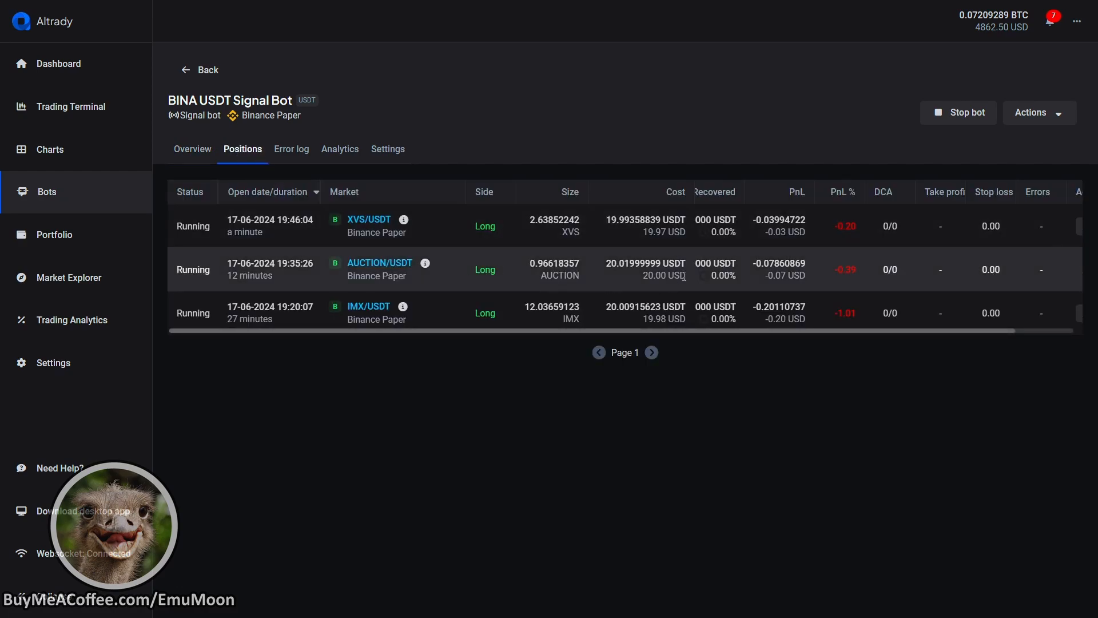
click(339, 148)
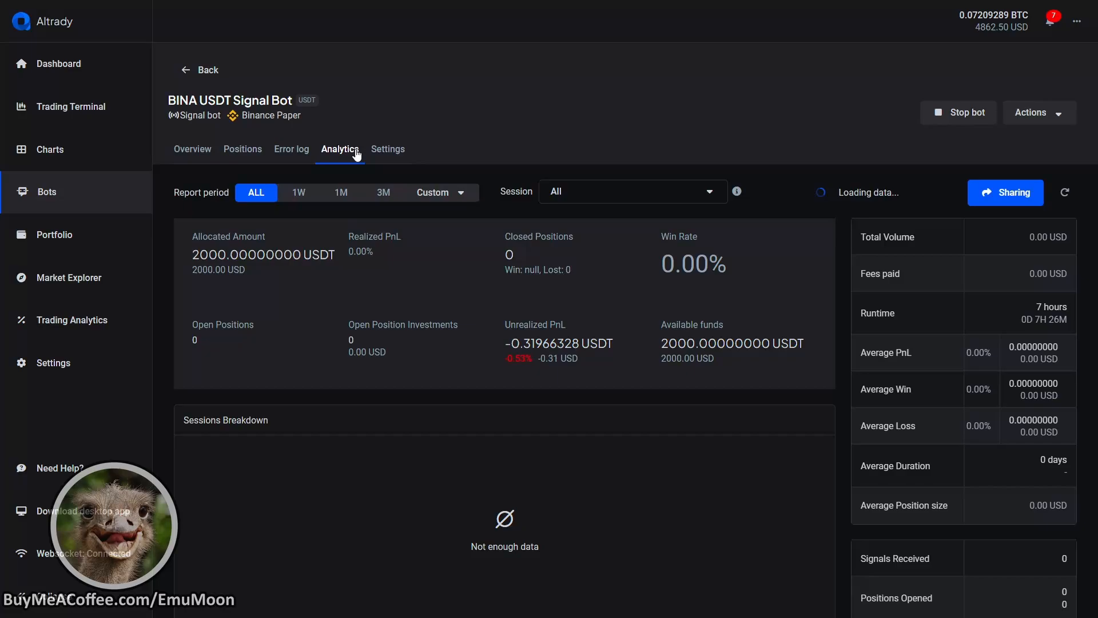
Return to the bot's Overview listing the XVS, AUCTION and IMX open paper positions
click(71, 106)
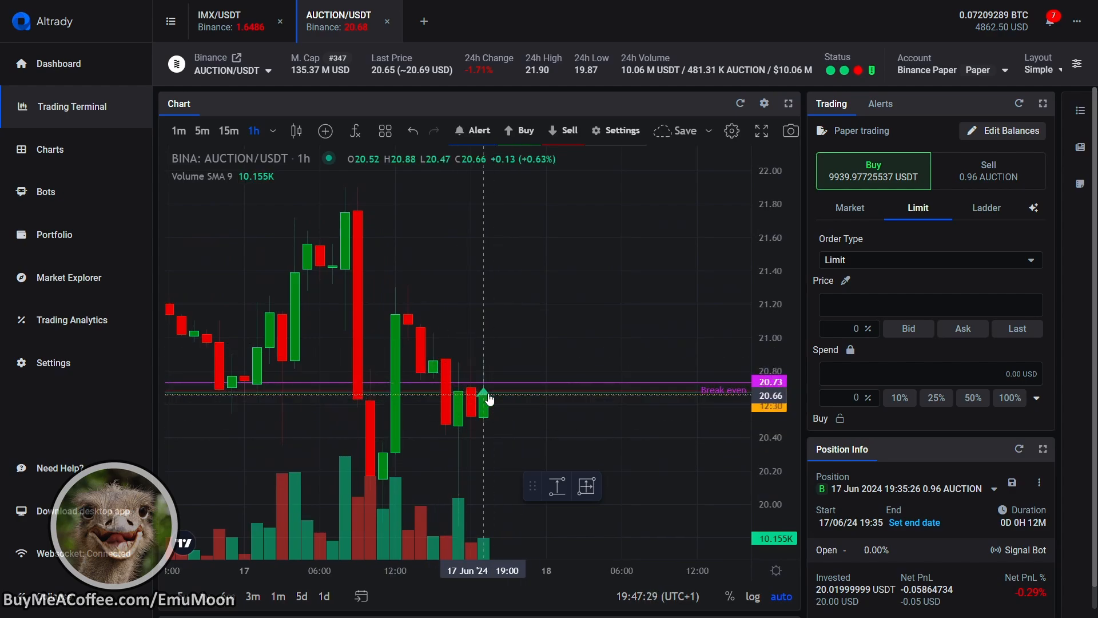
click(47, 191)
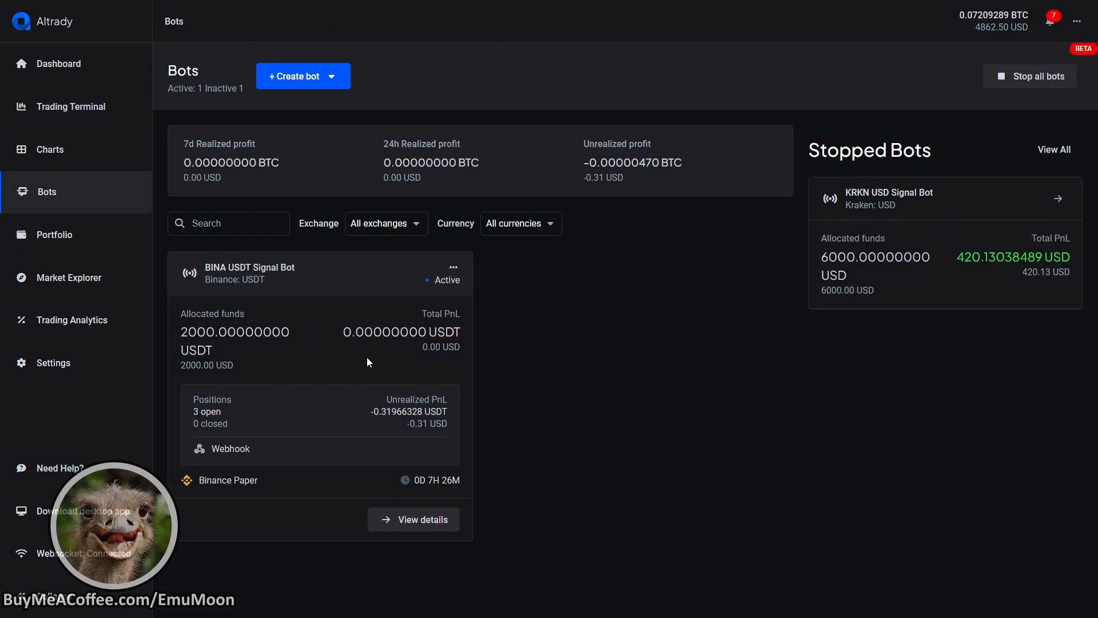
click(413, 519)
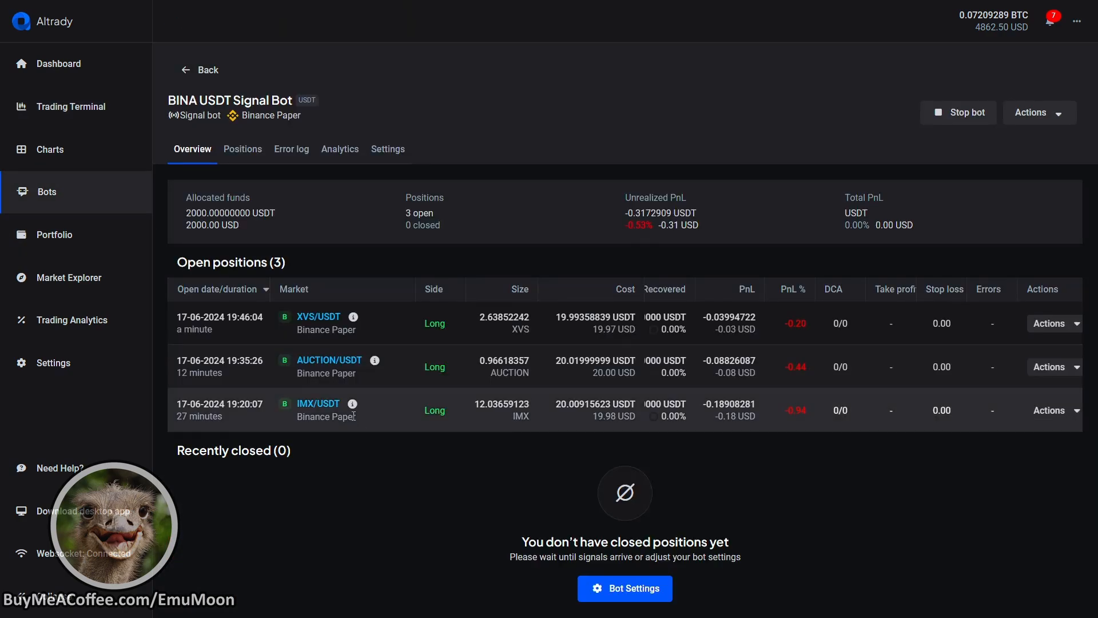